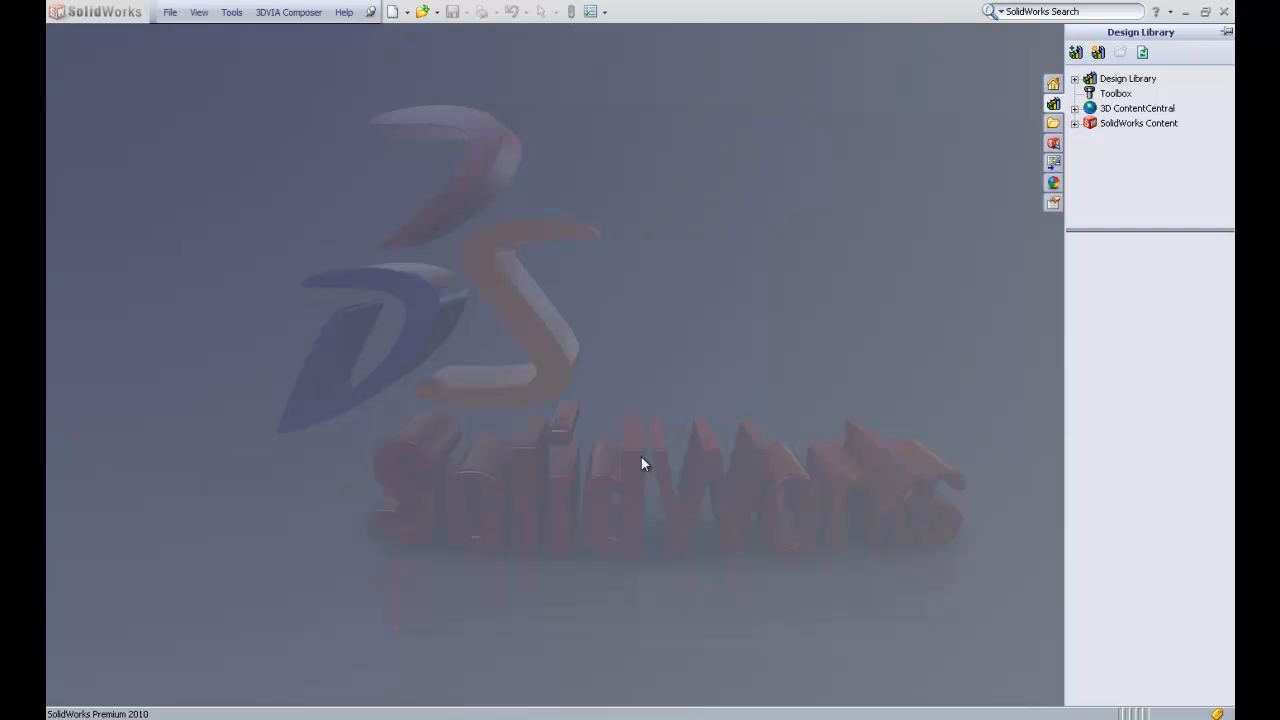
mouse_move(408, 212)
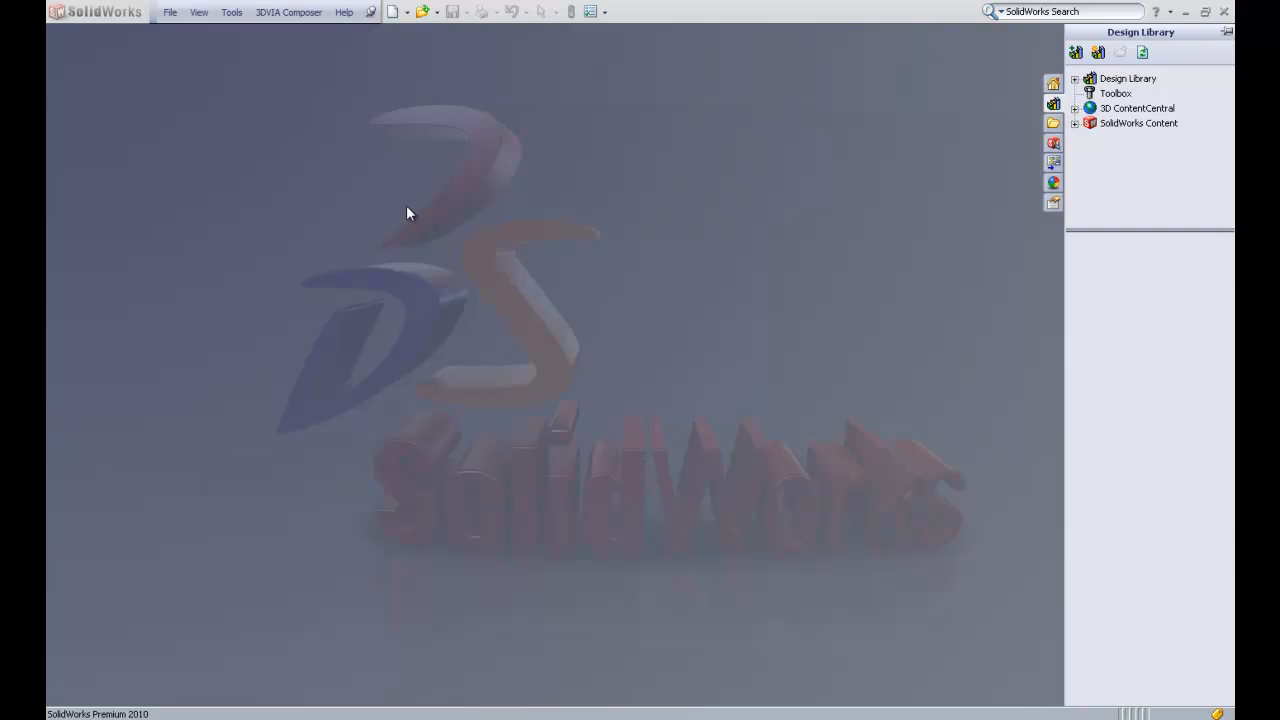
mouse_move(350, 172)
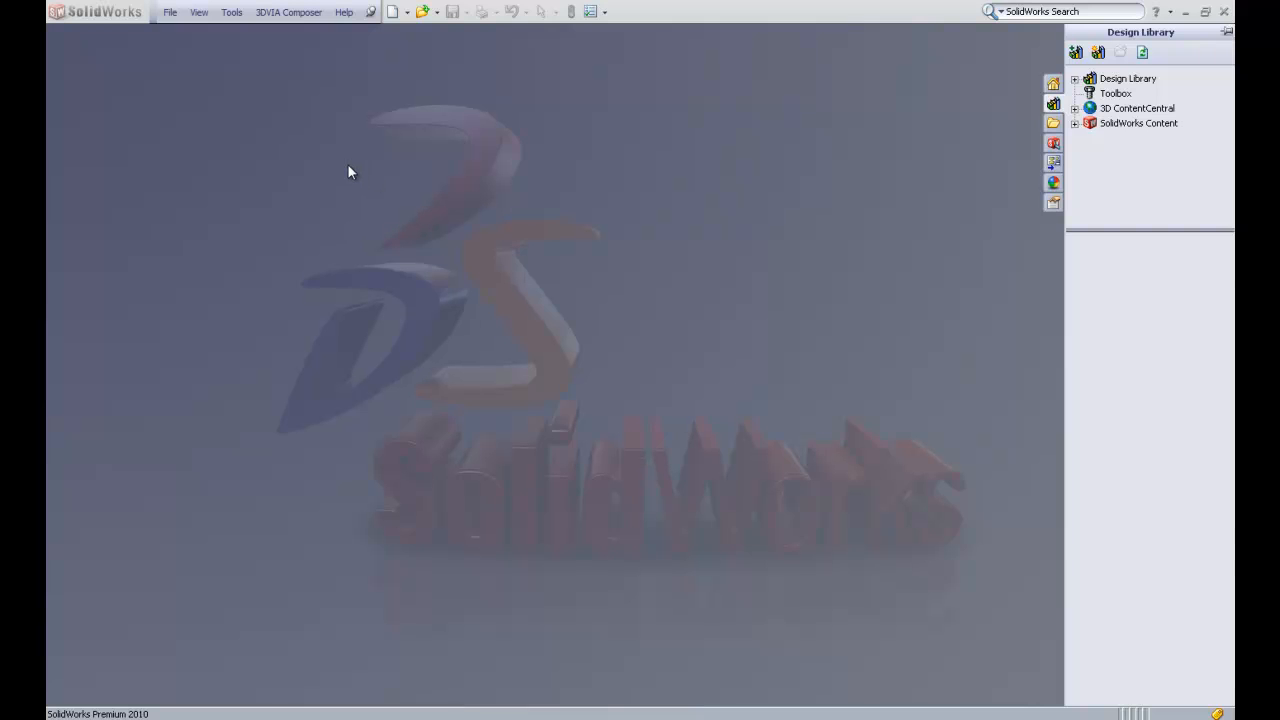
Create a new Part document from File > New.
click(171, 11)
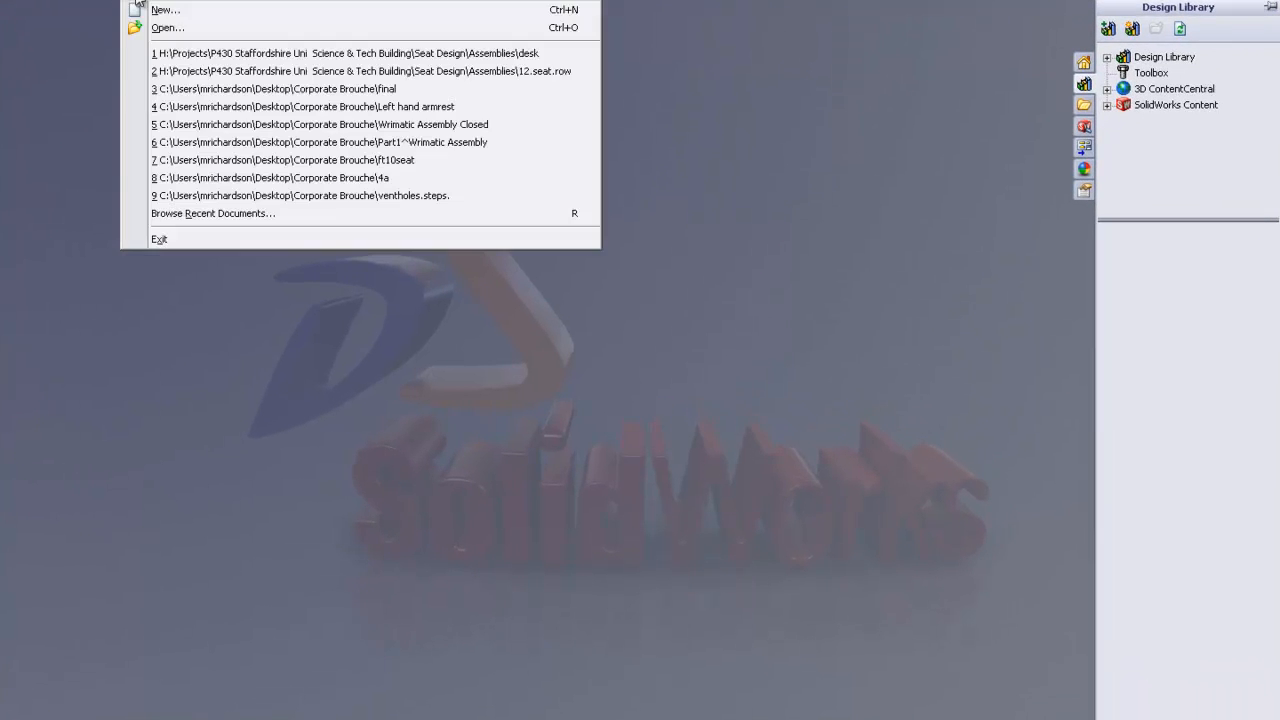
click(166, 11)
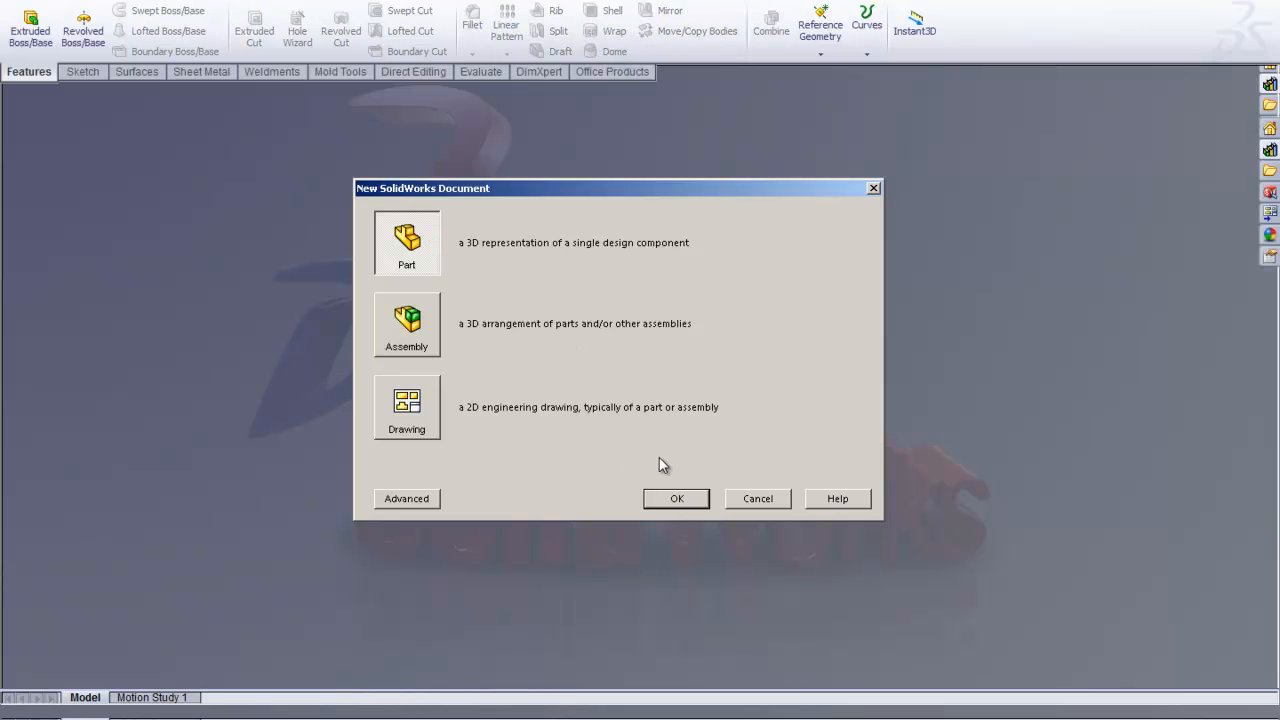
click(676, 498)
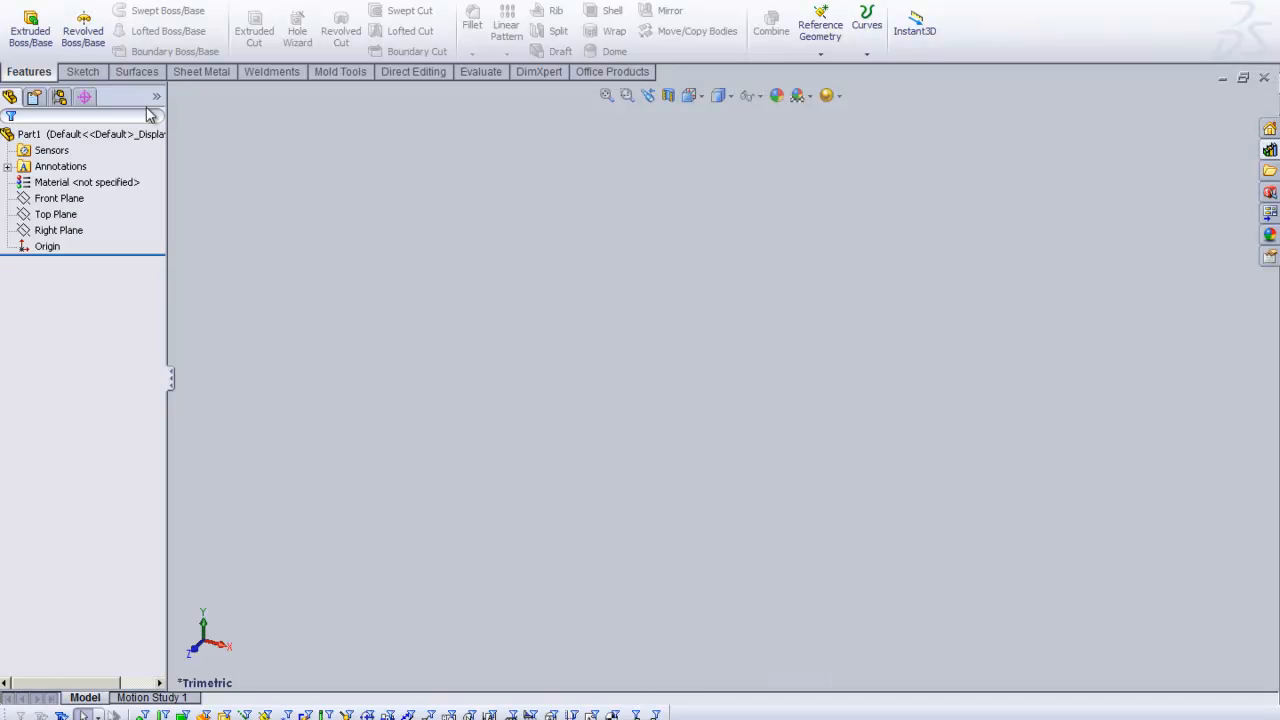
Pick the straight Line tool from the Sketch tab's line dropdown.
click(83, 71)
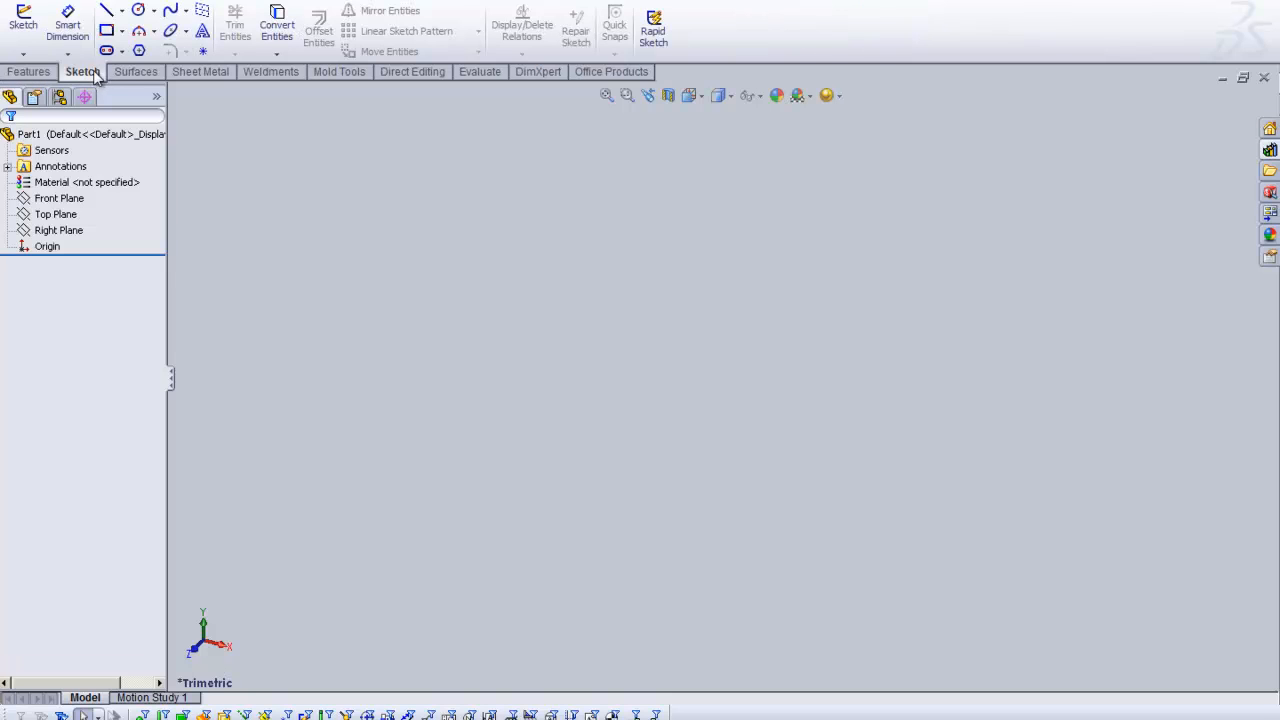
mouse_move(107, 15)
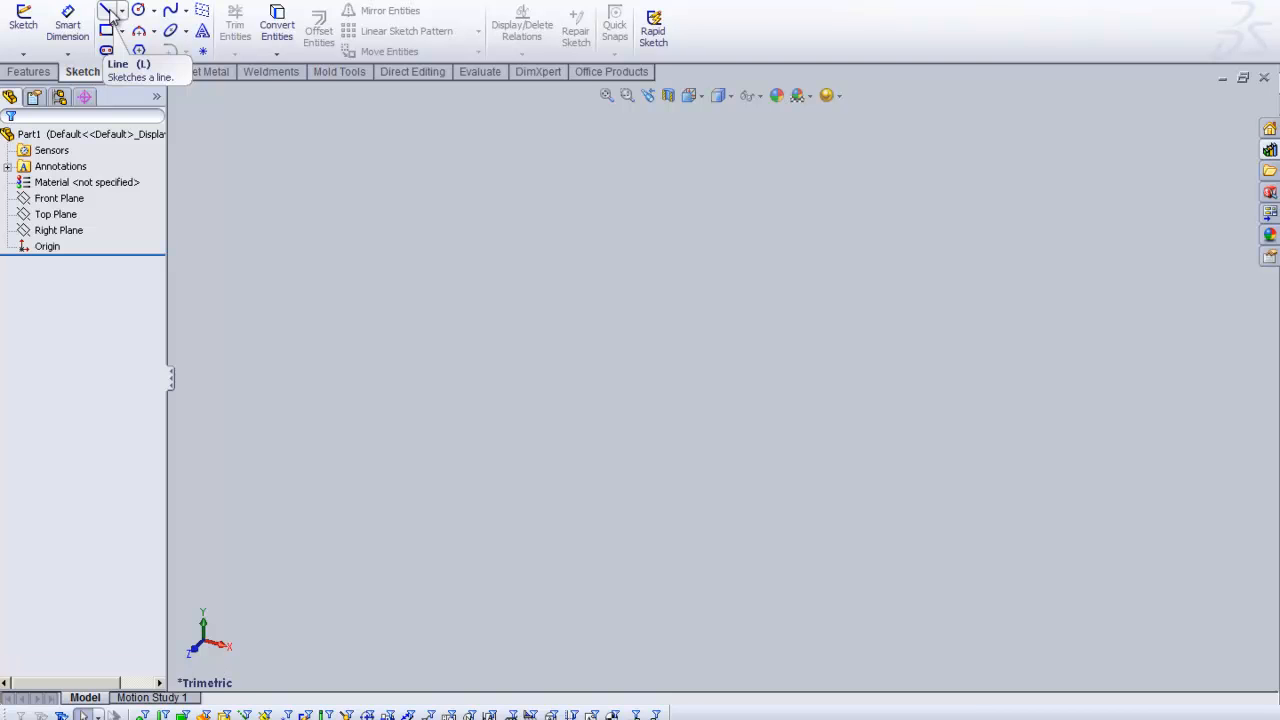
click(121, 14)
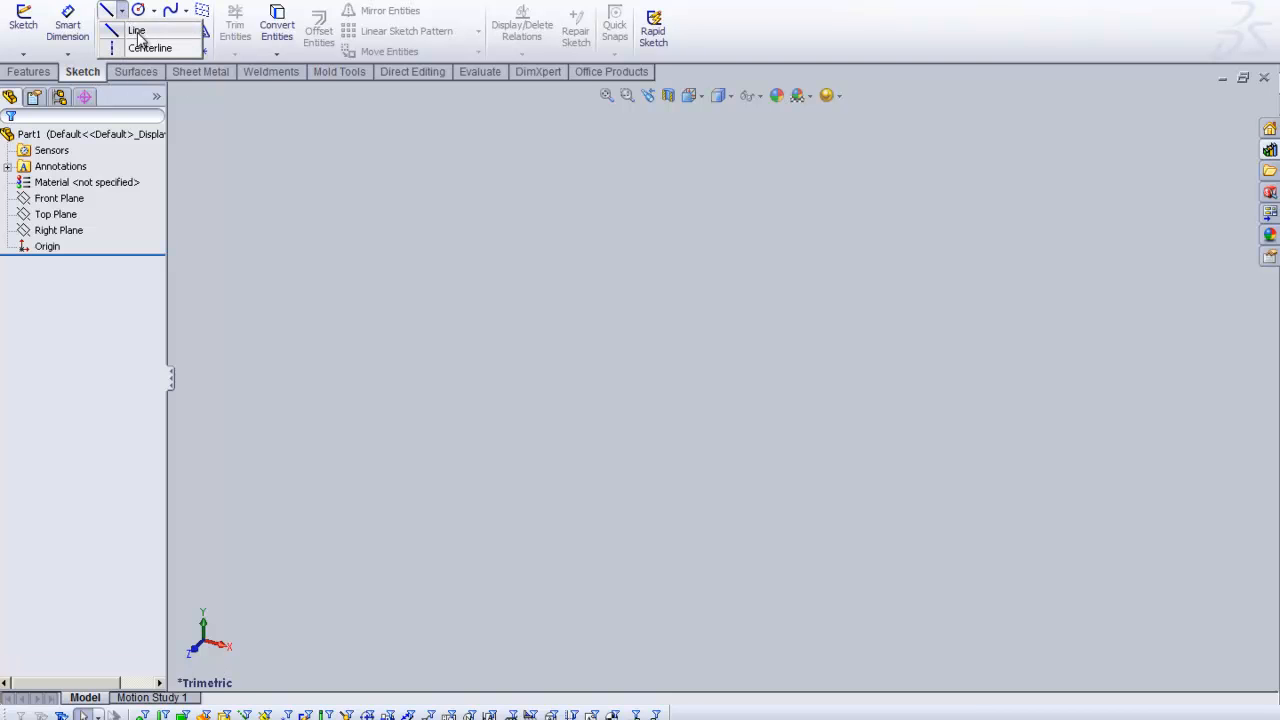
mouse_move(148, 48)
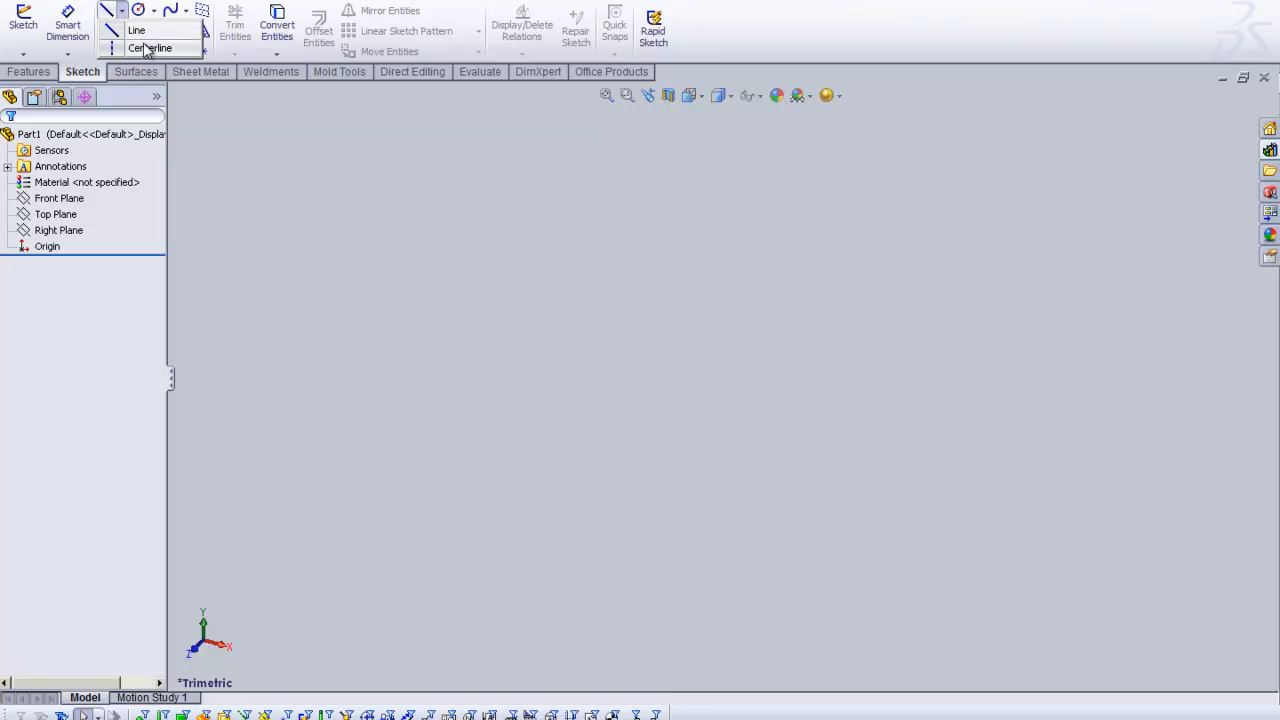
mouse_move(148, 30)
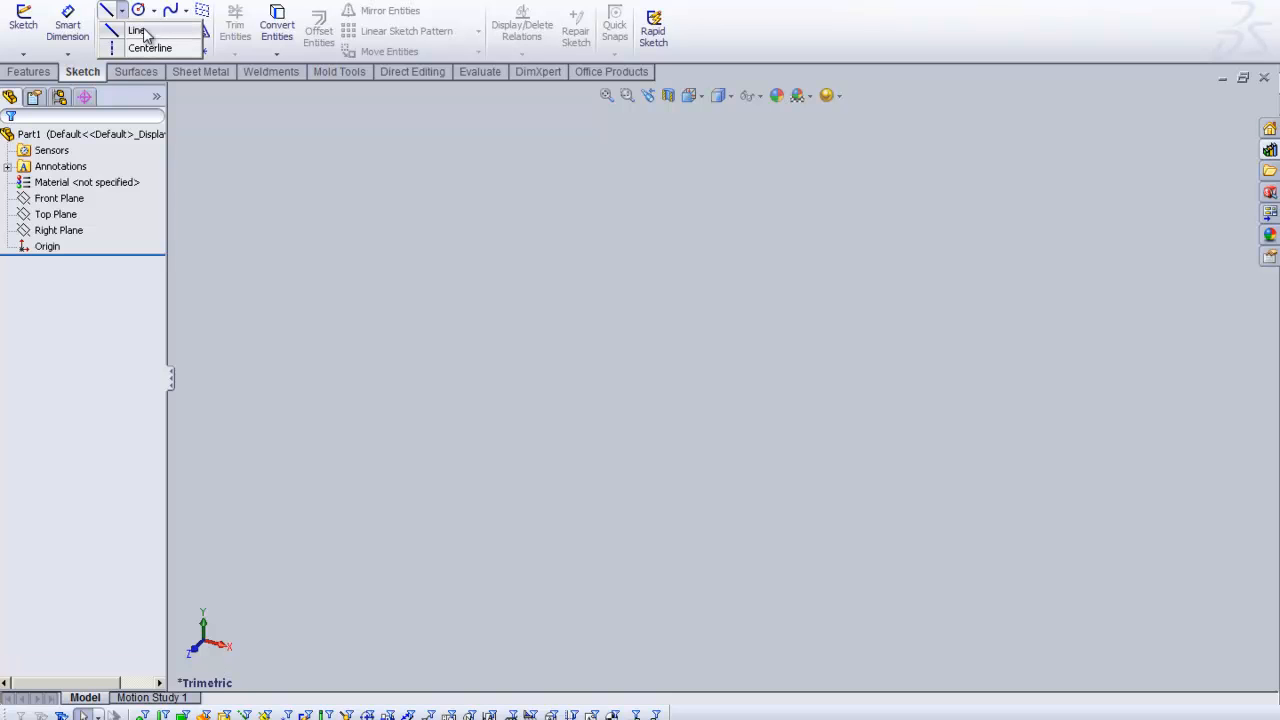
click(141, 31)
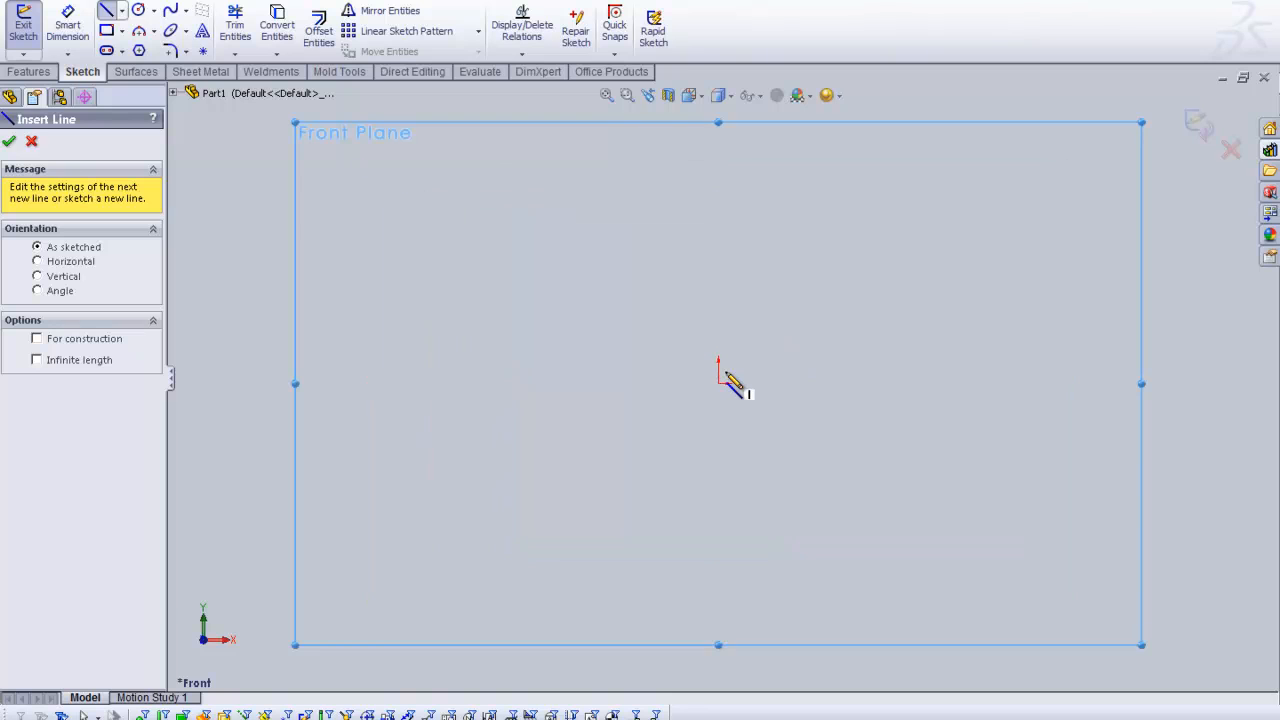
mouse_move(772, 268)
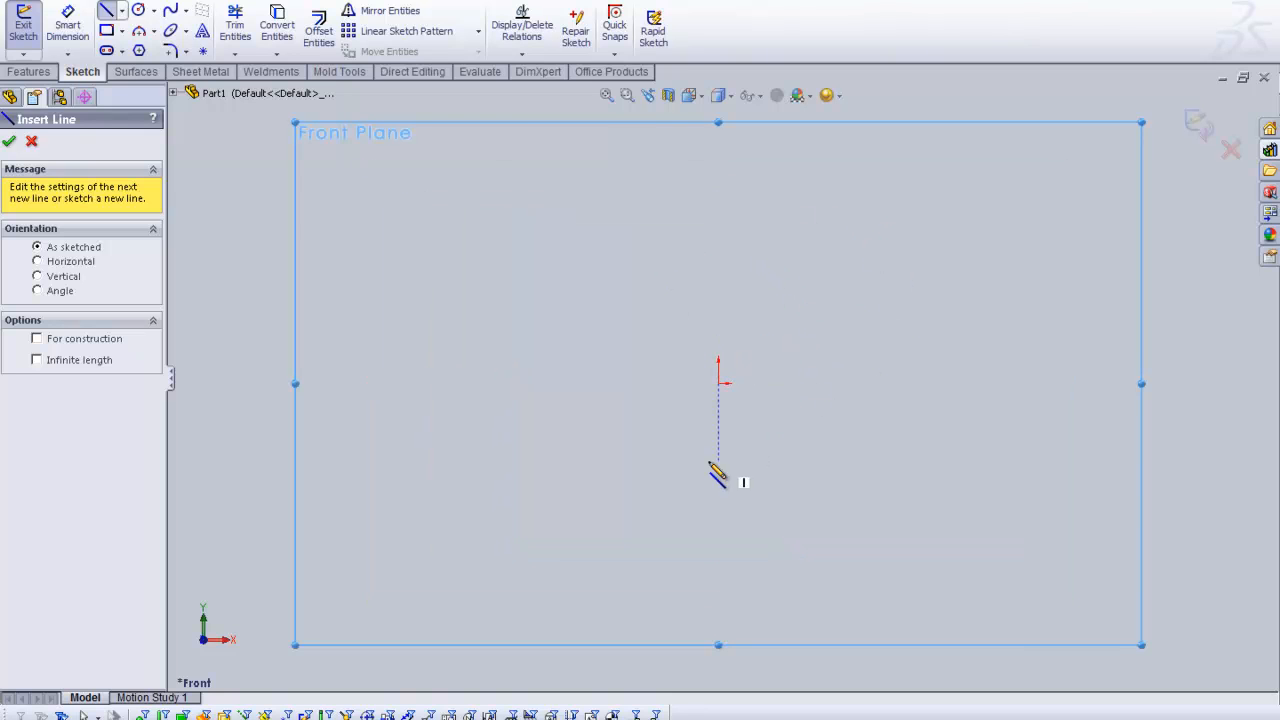
mouse_move(394, 373)
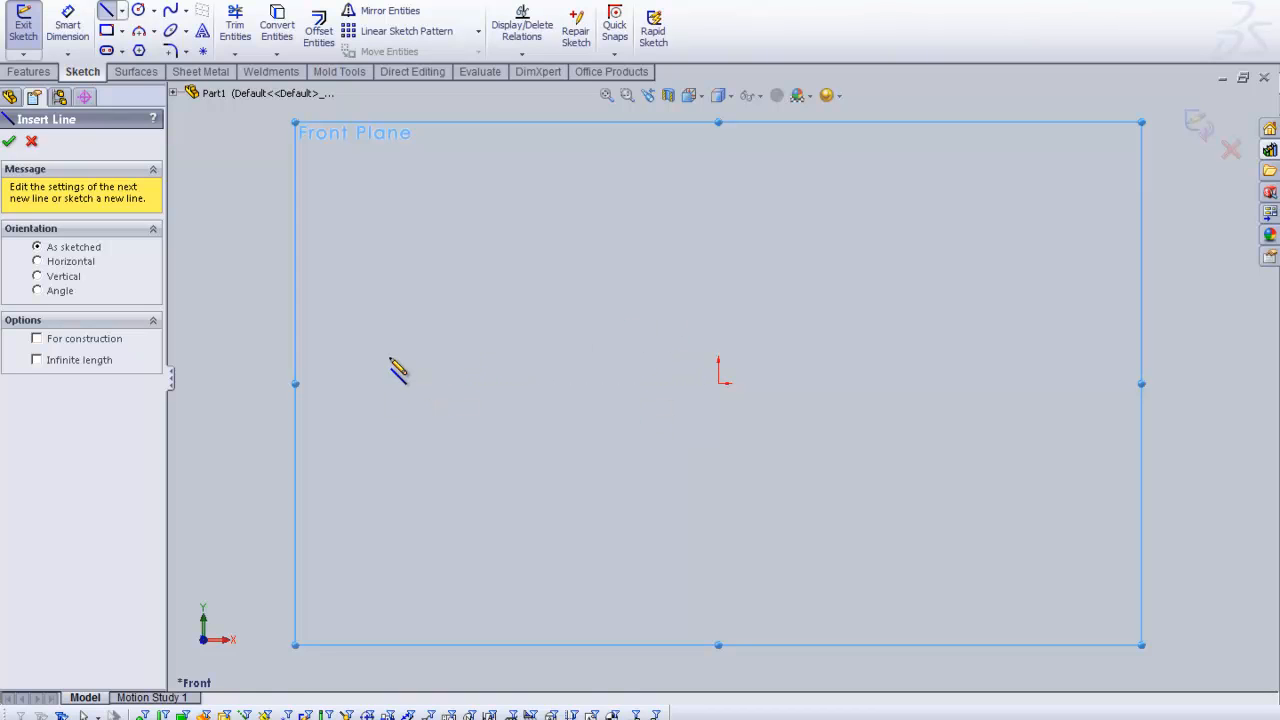
Draw the first slanted segment and start the second from its endpoint.
drag(390, 355, 555, 270)
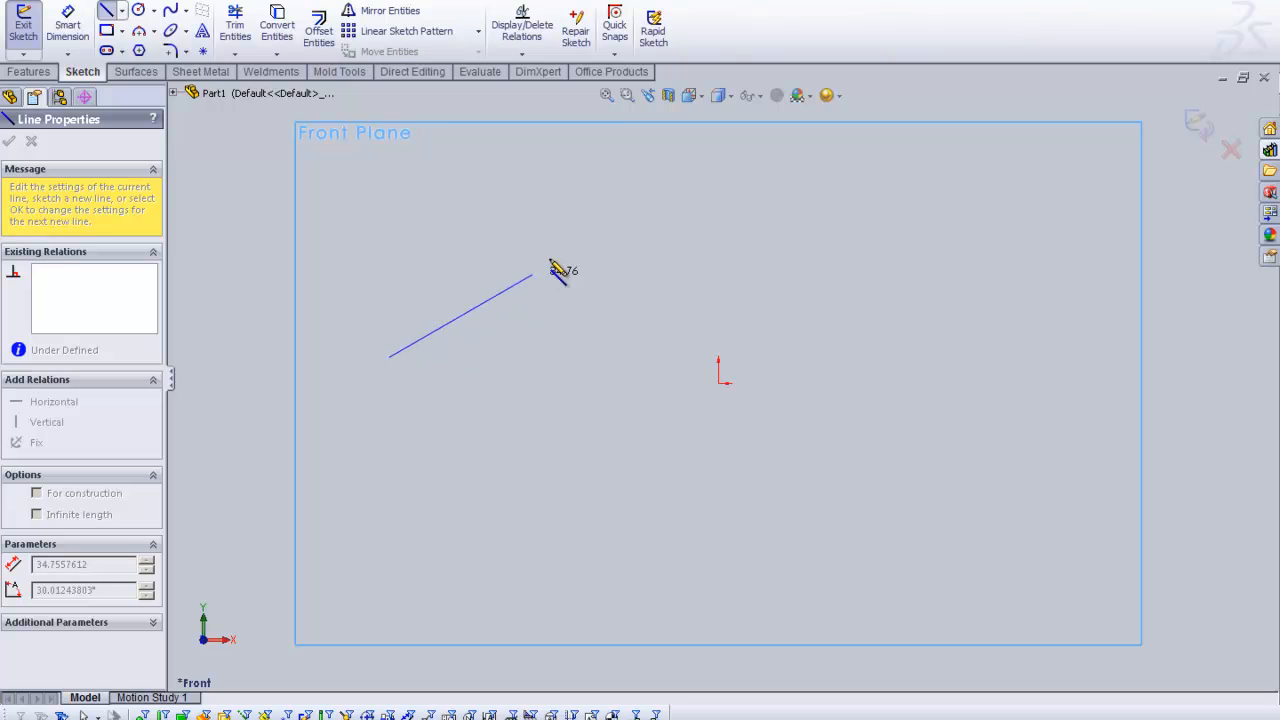
drag(535, 280, 570, 240)
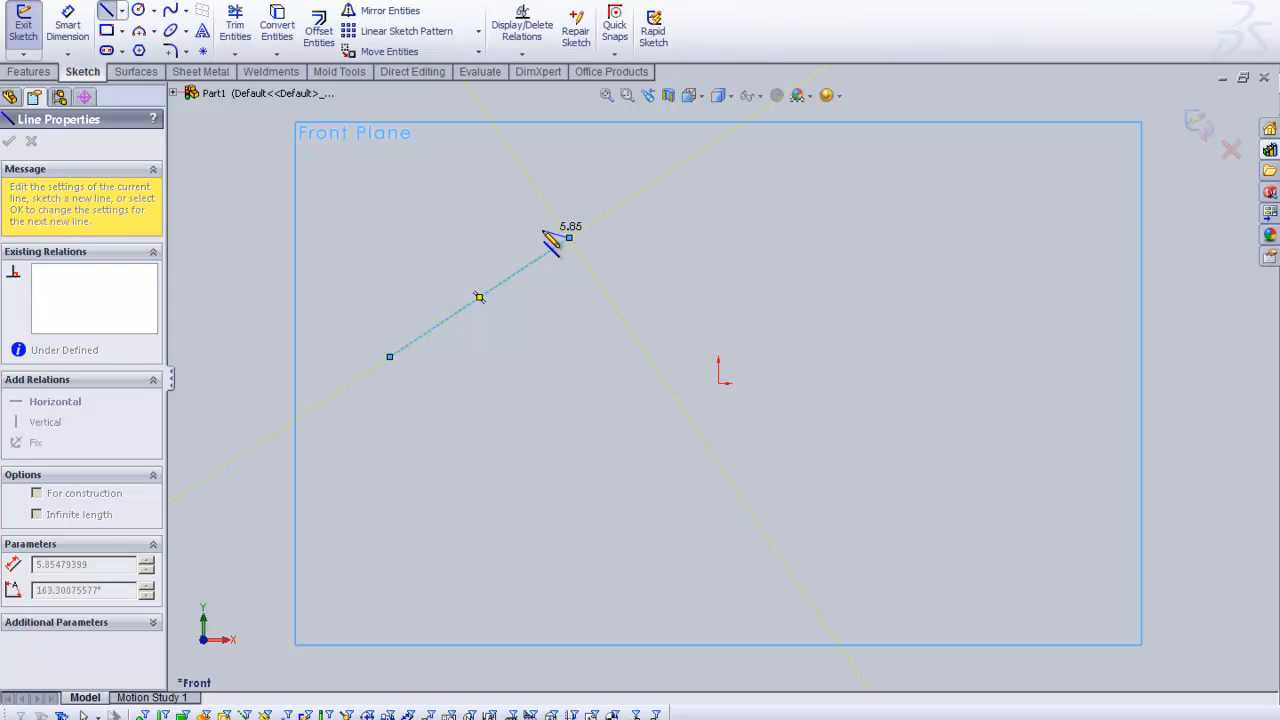
drag(553, 245, 665, 275)
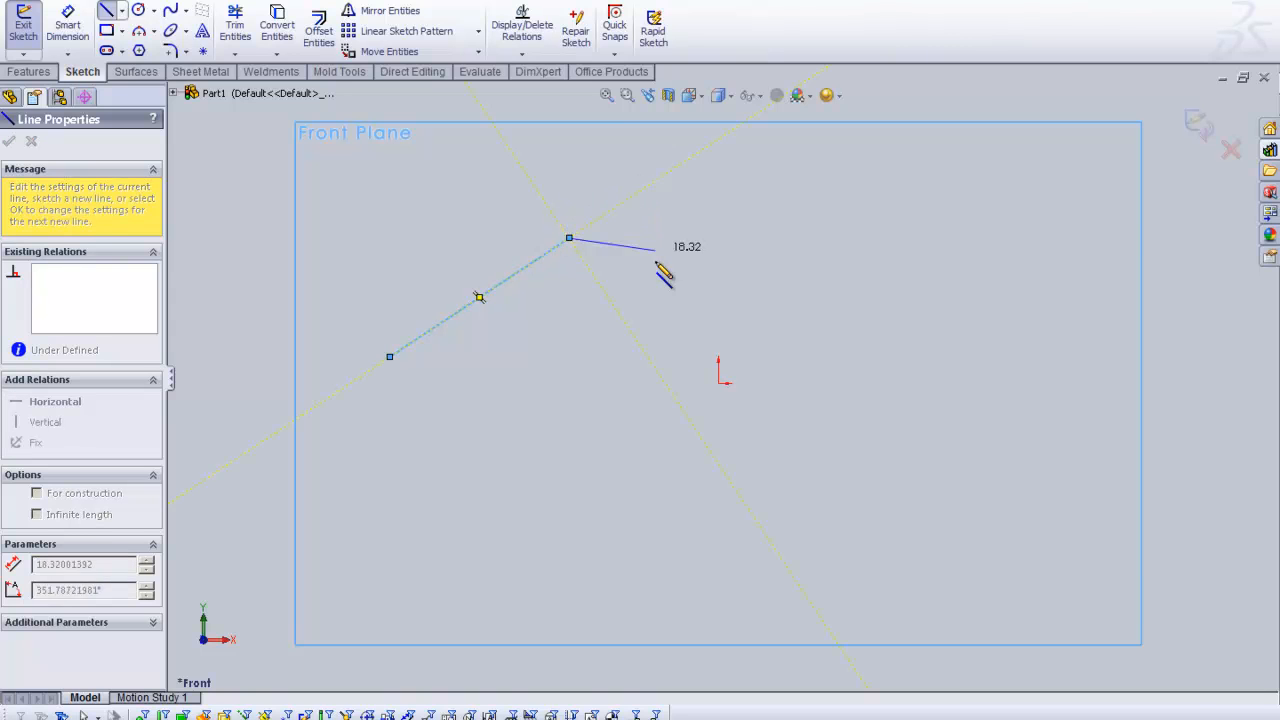
drag(665, 272, 665, 200)
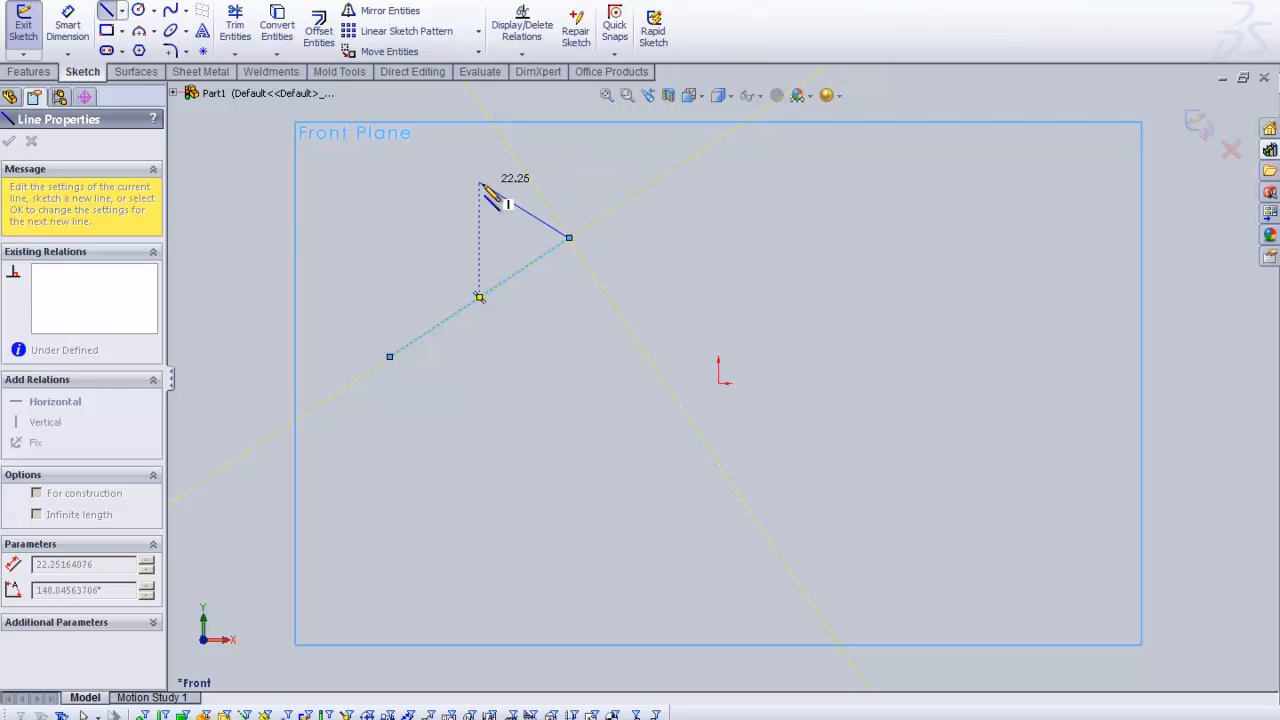
Adjust the second segment's length and angle, then bring up the end-chain menu.
drag(480, 190, 675, 275)
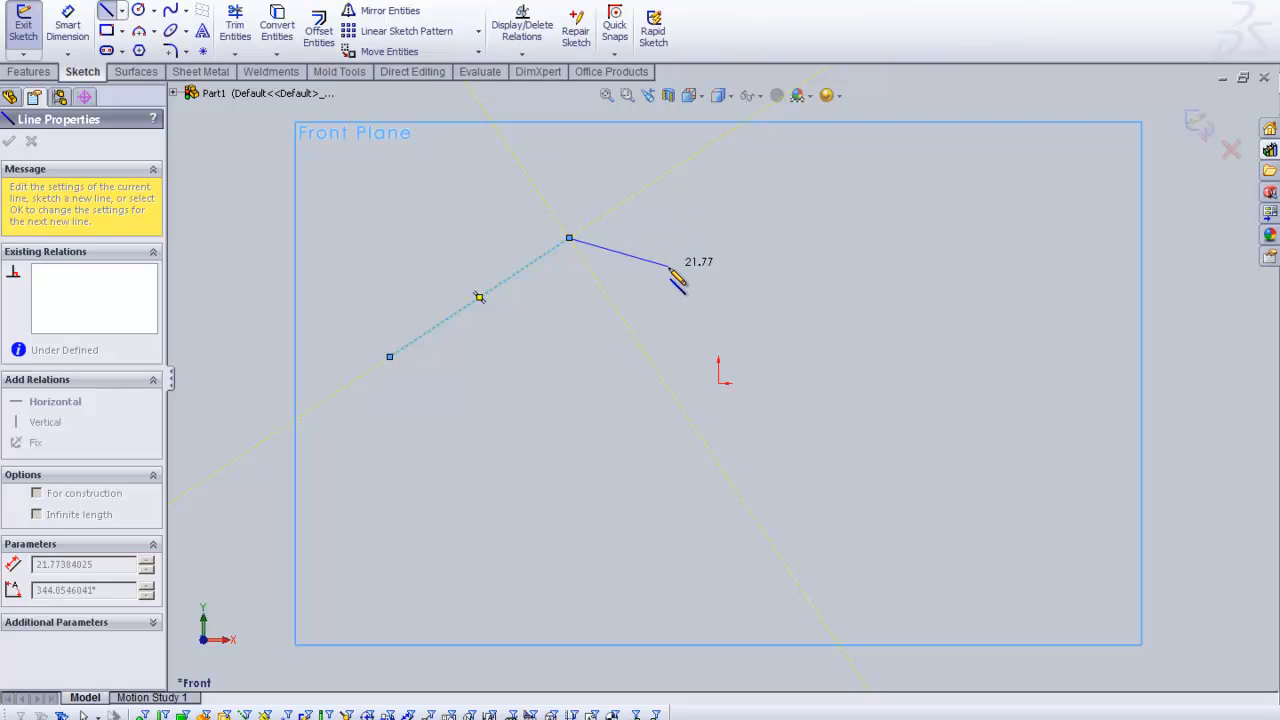
drag(680, 280, 672, 300)
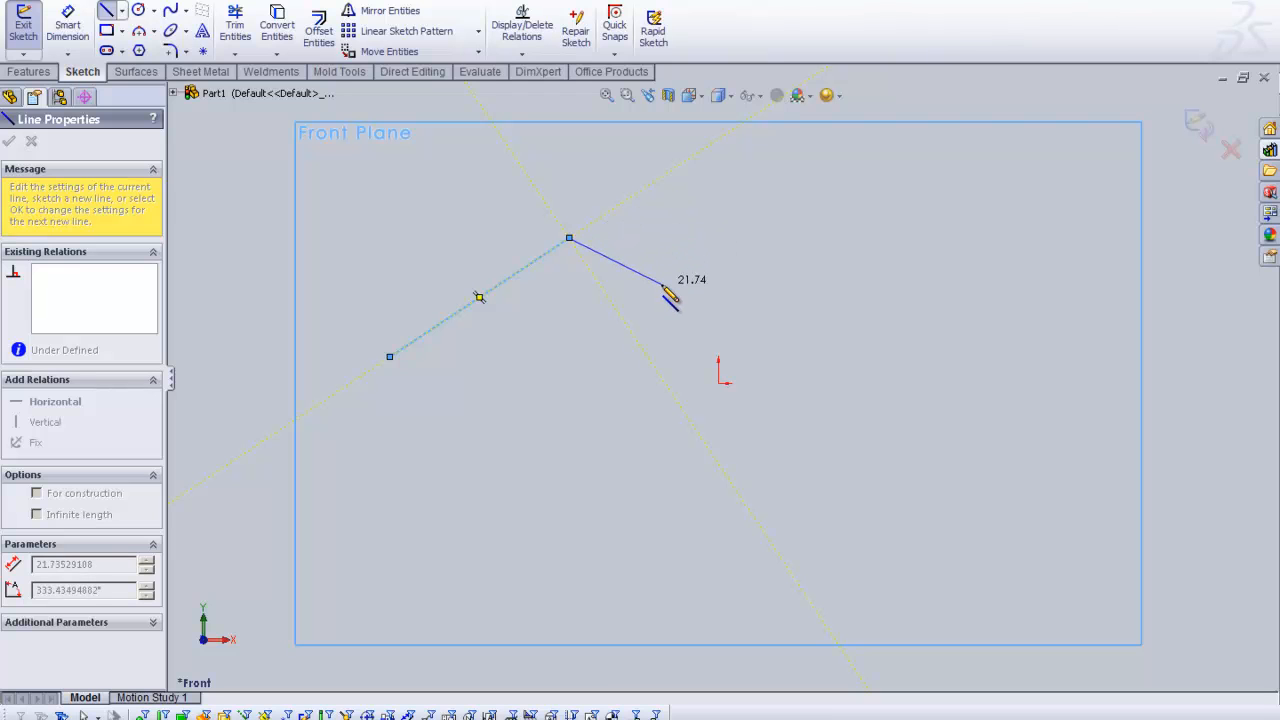
drag(673, 295, 685, 240)
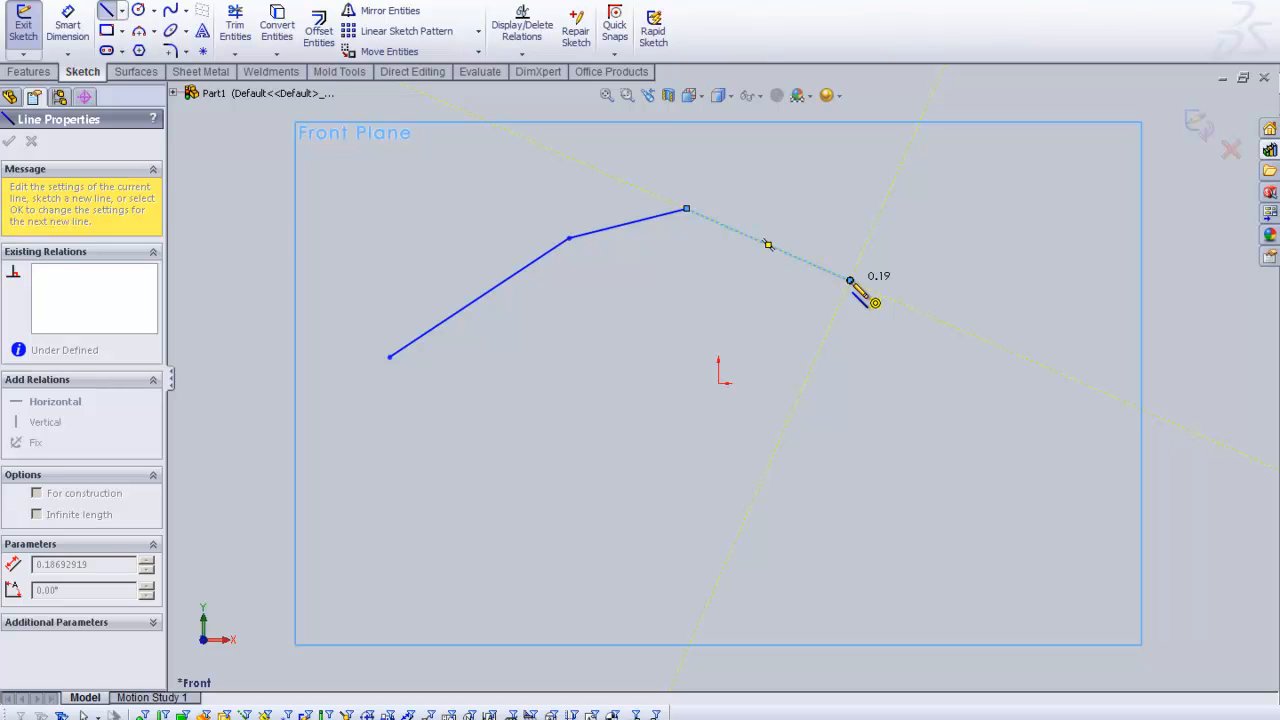
right_click(850, 280)
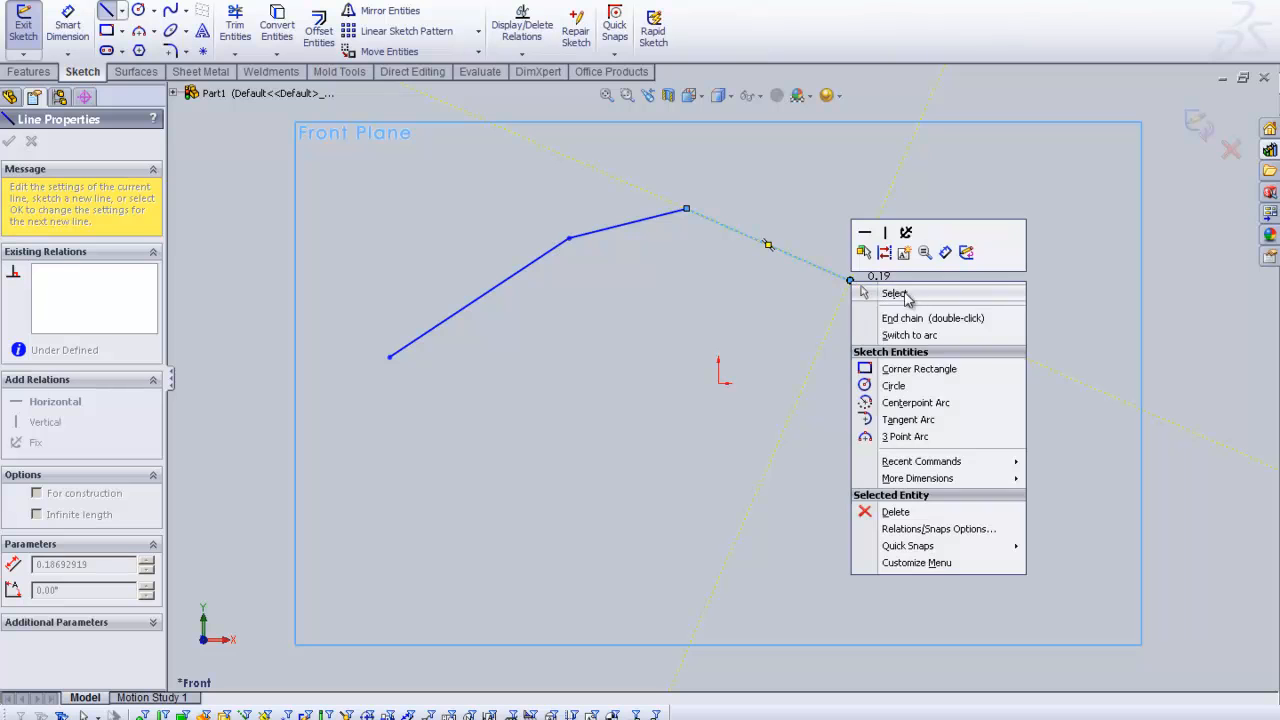
mouse_move(932, 318)
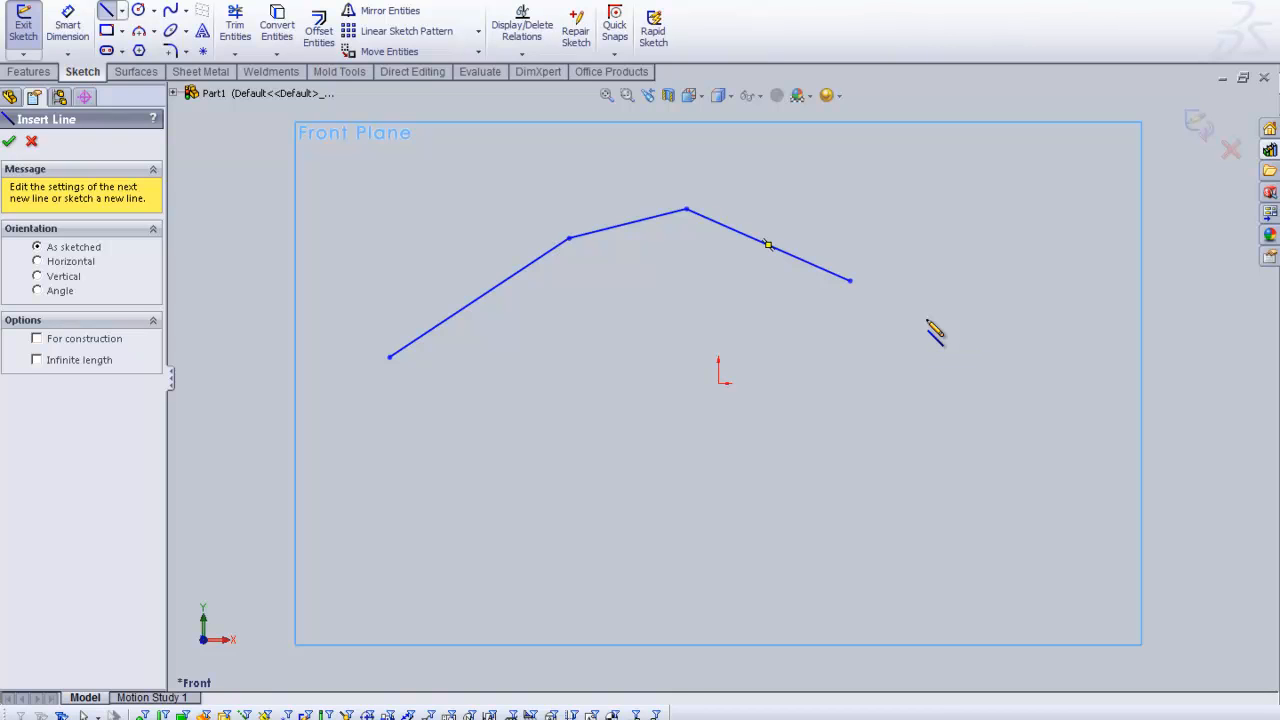
mouse_move(540, 495)
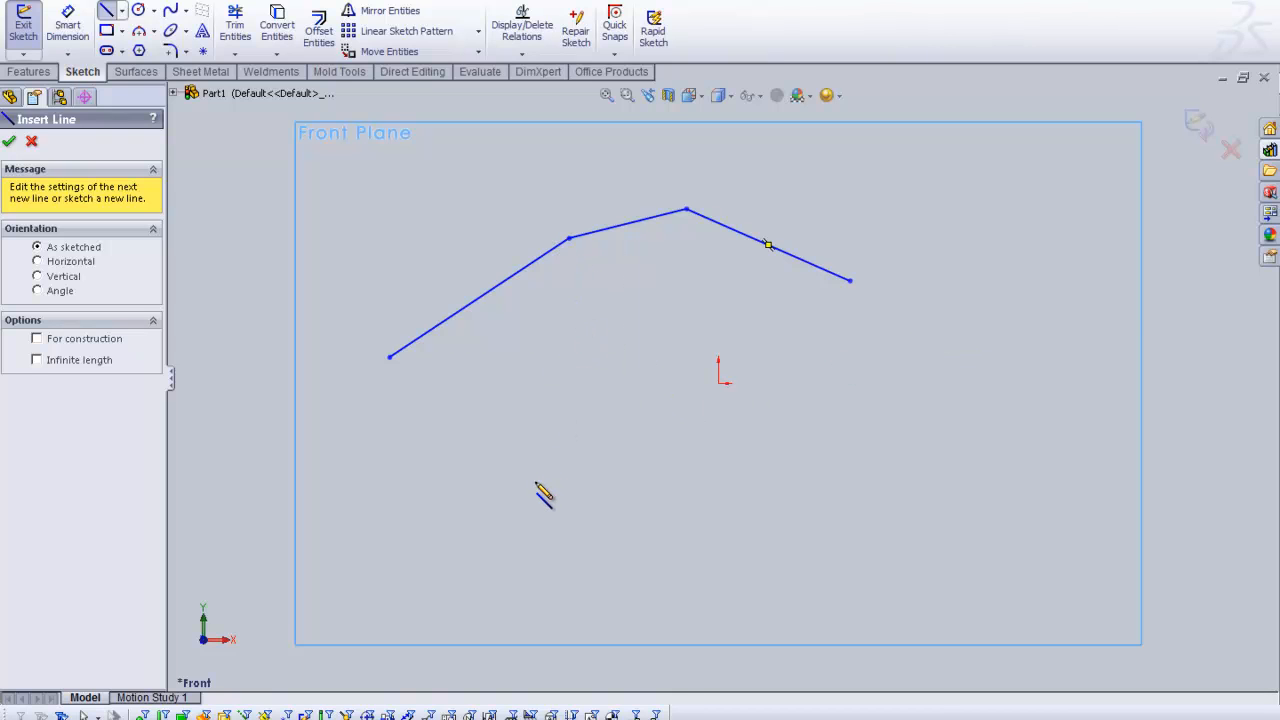
mouse_move(555, 437)
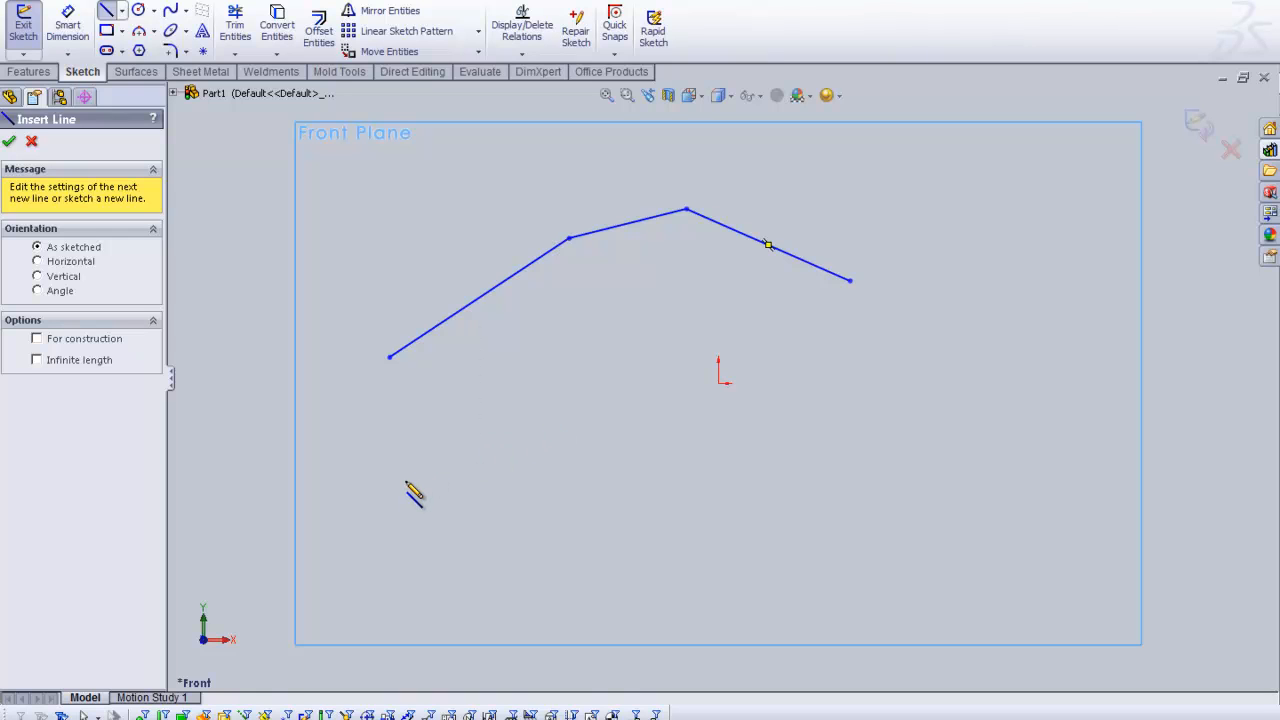
Draw a short standalone line below the chain and exit the Line tool.
drag(410, 478, 590, 425)
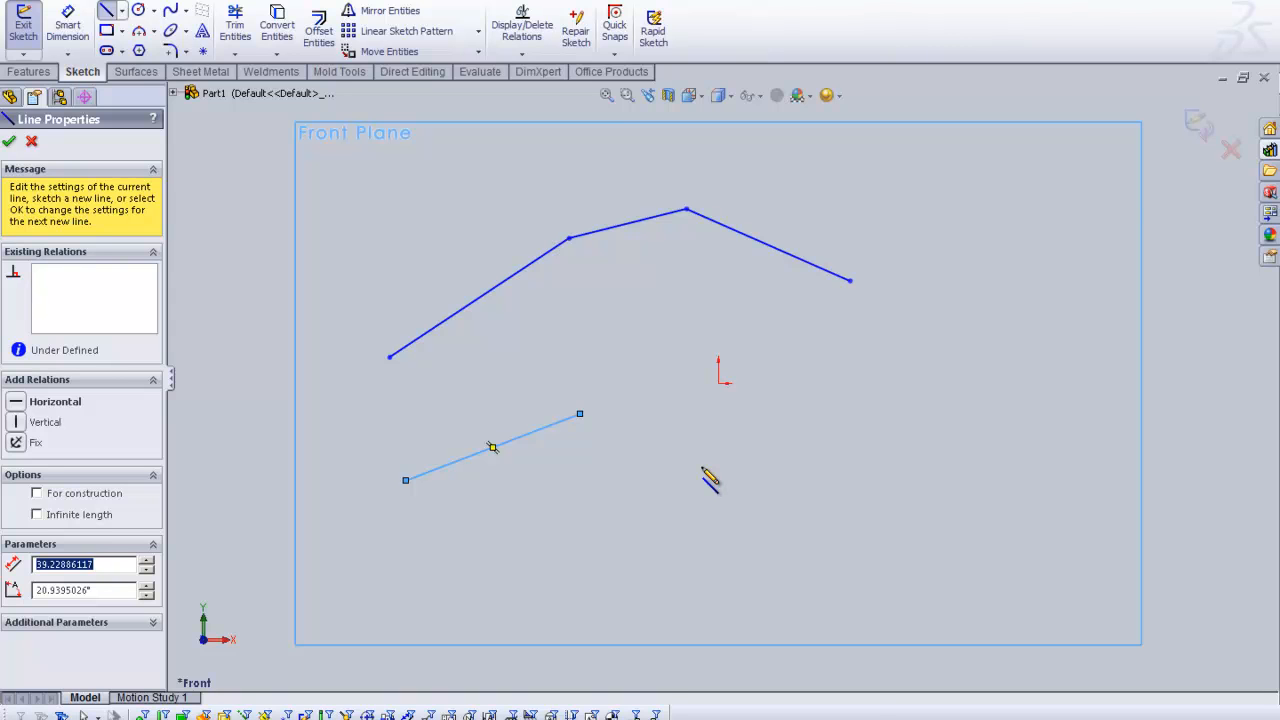
right_click(492, 447)
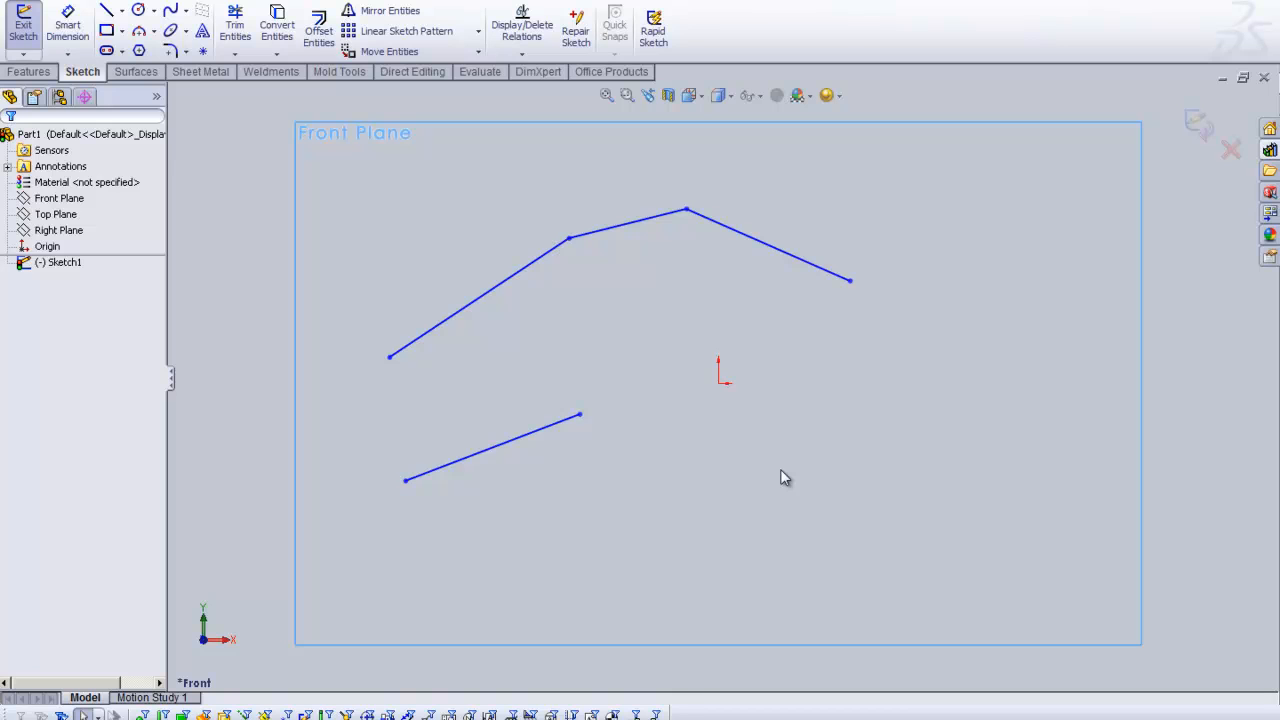
mouse_move(642, 400)
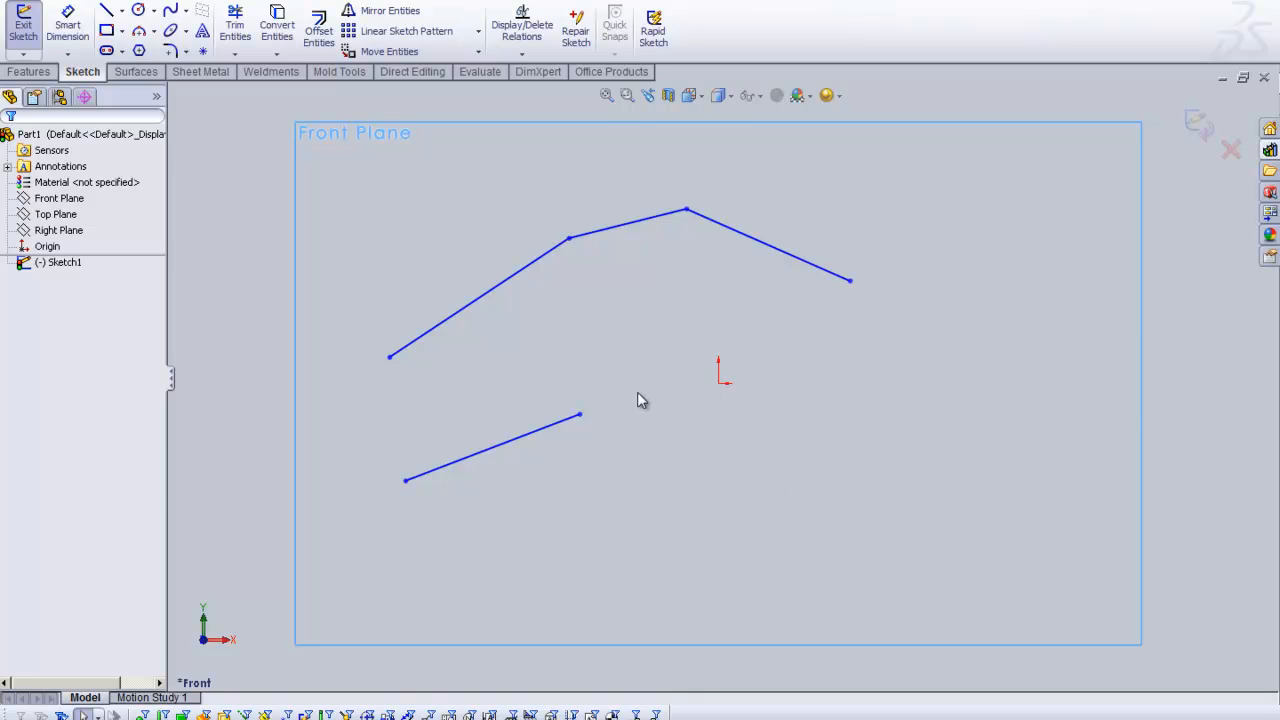
mouse_move(598, 447)
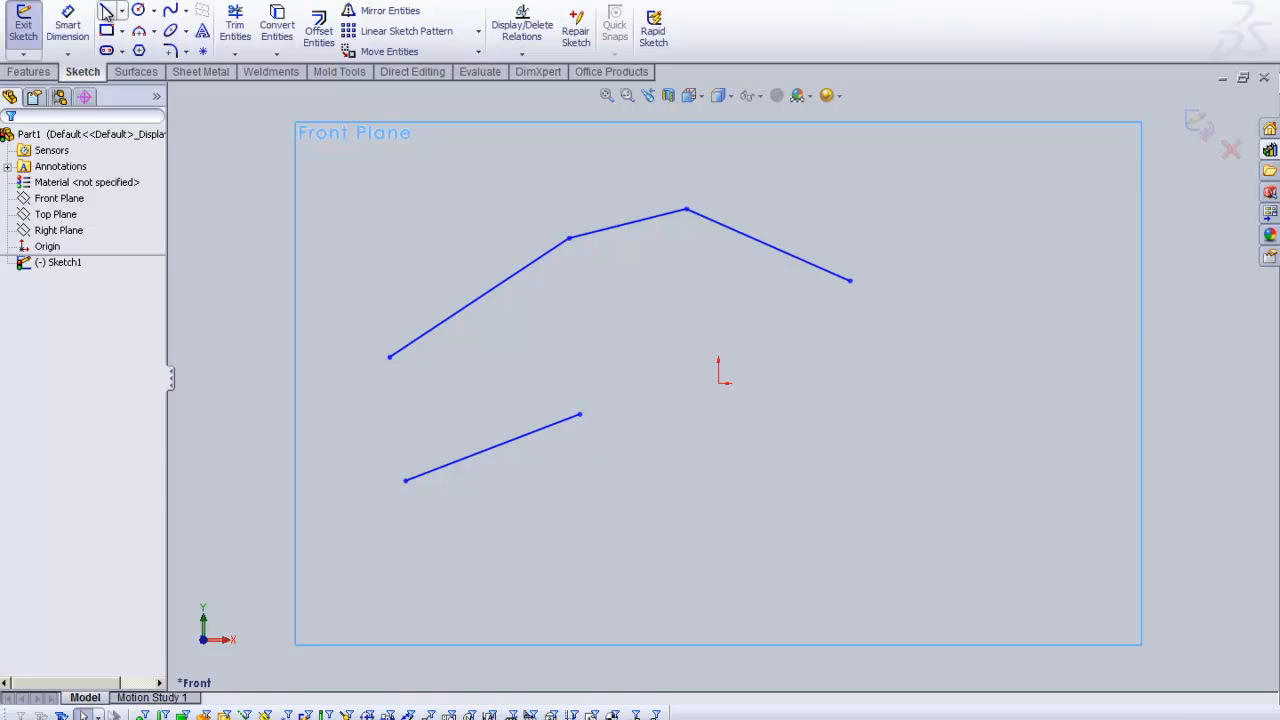
mouse_move(615, 442)
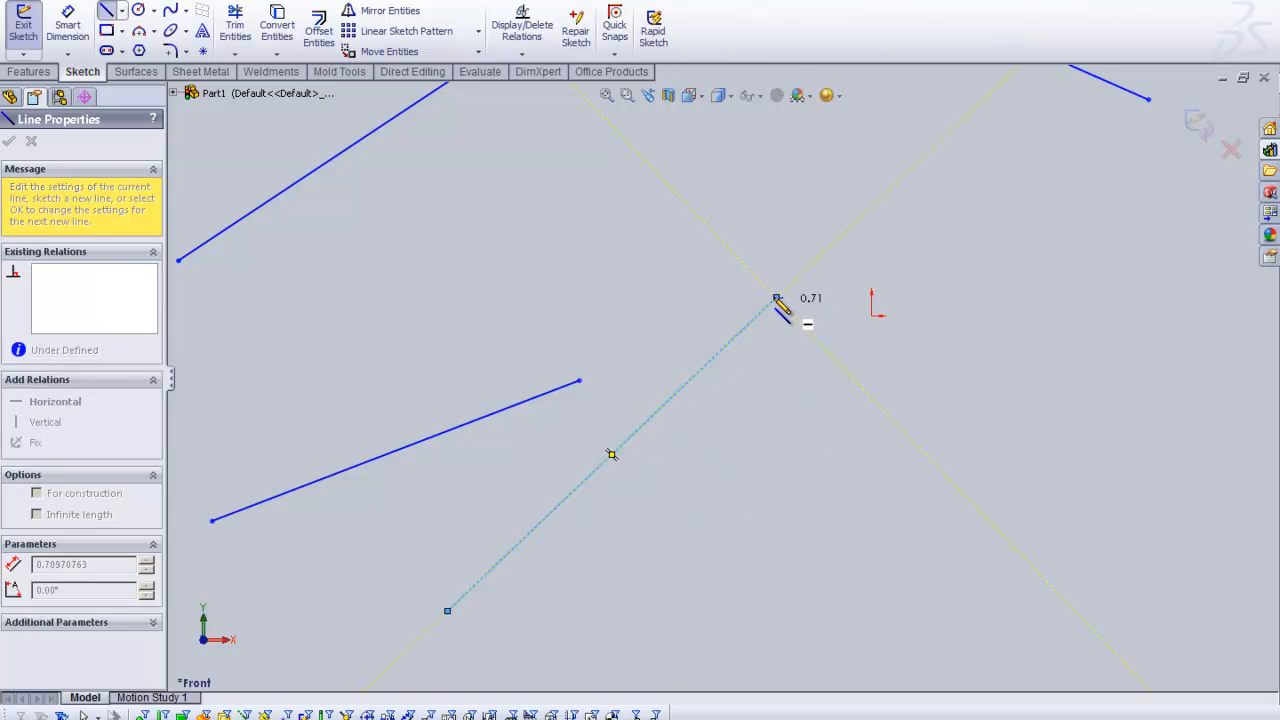
End the chain after the diagonal line near the origin and exit the Line tool.
right_click(778, 305)
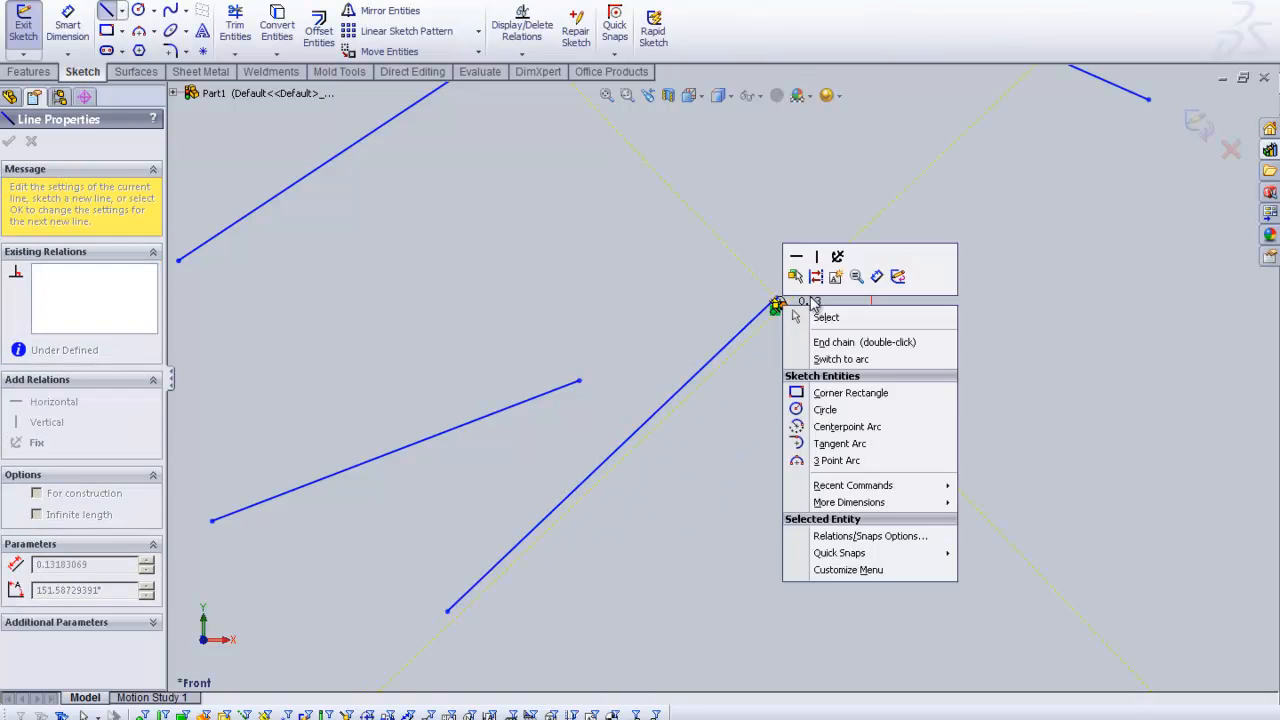
click(864, 342)
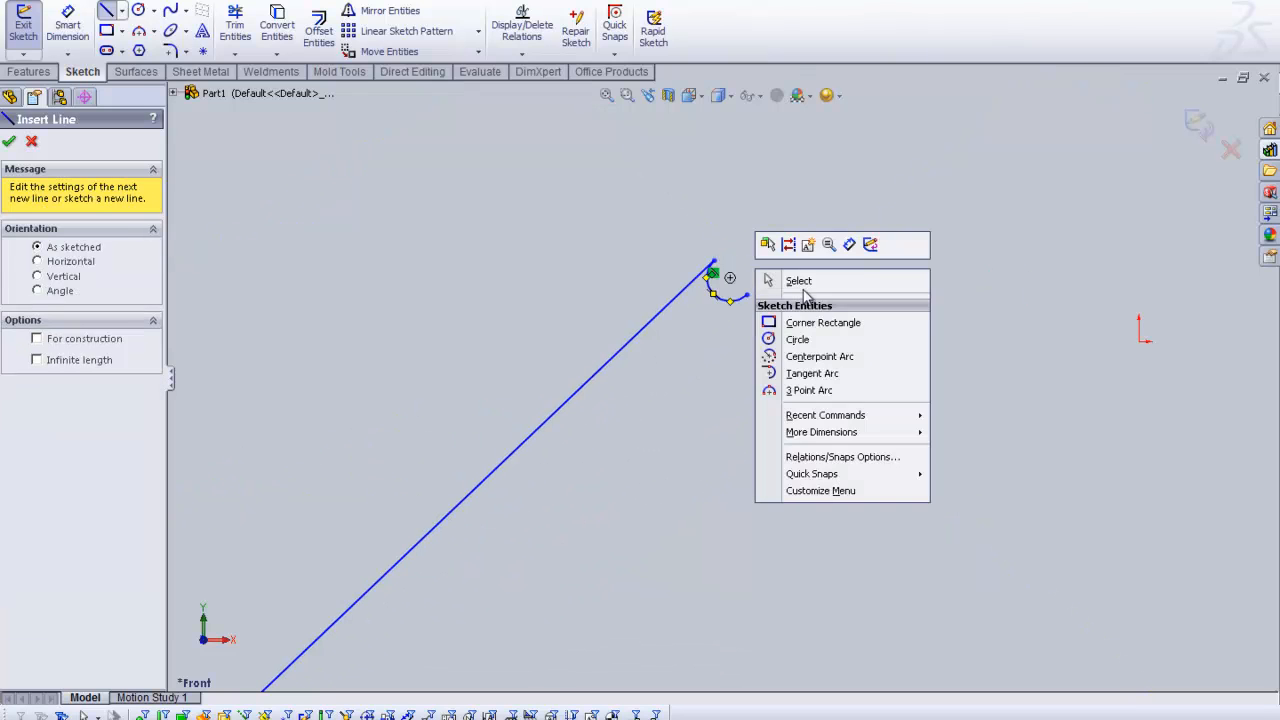
click(798, 281)
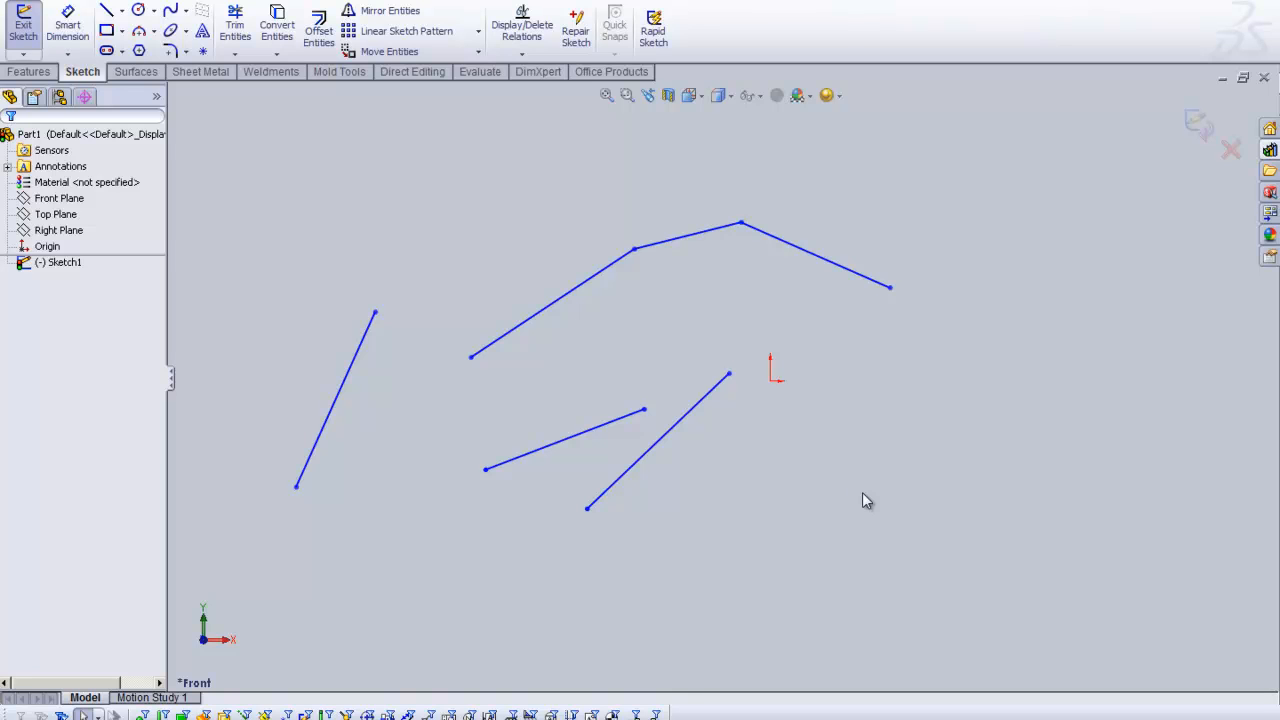
mouse_move(972, 563)
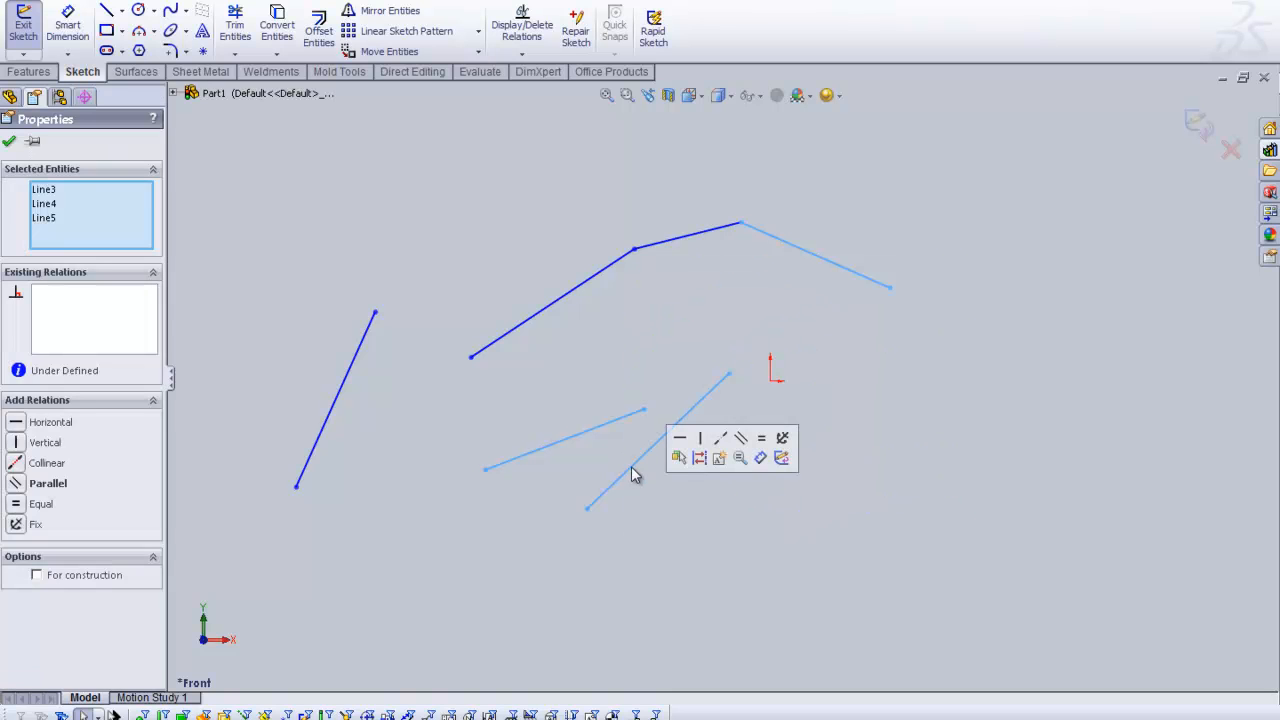
mouse_move(645, 384)
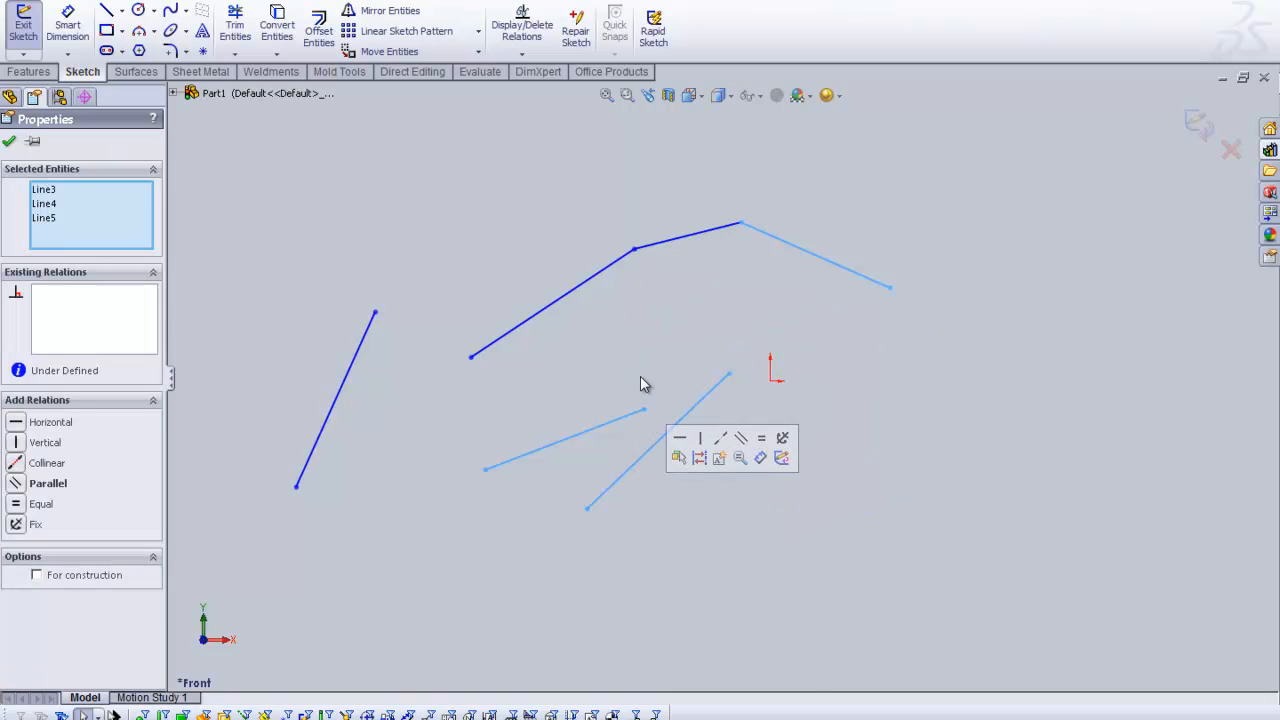
right_click(643, 383)
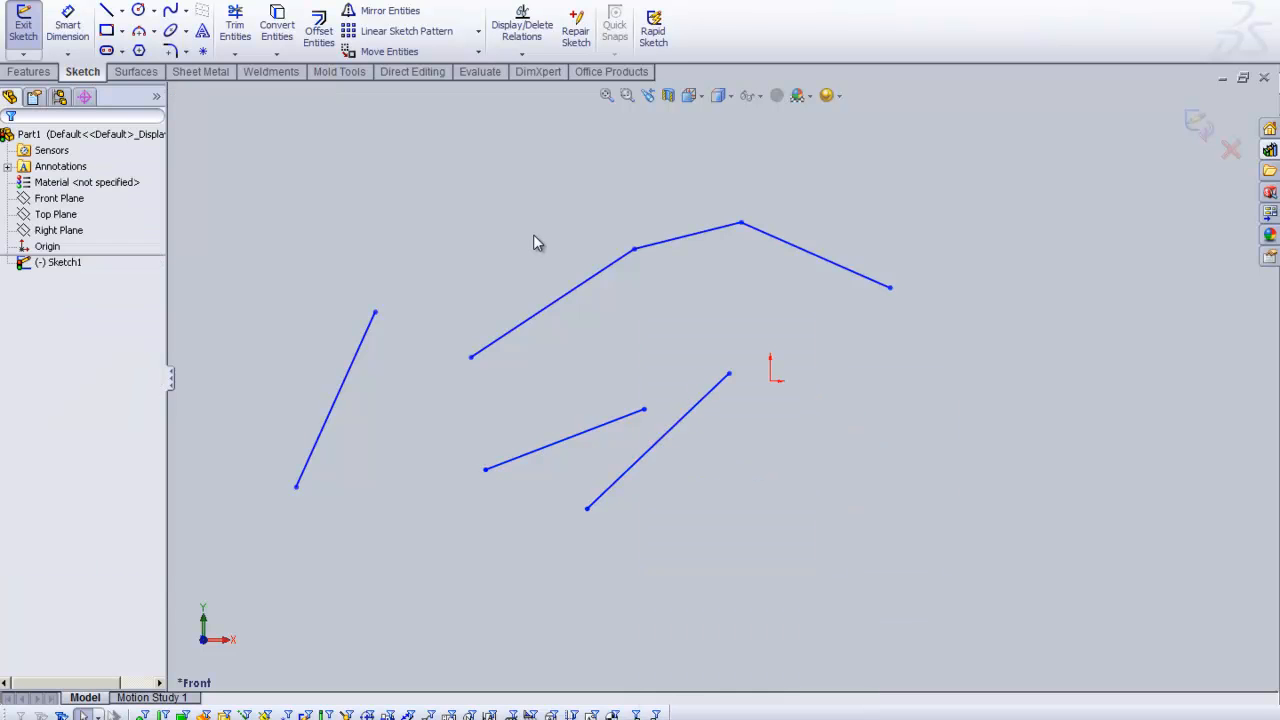
mouse_move(655, 307)
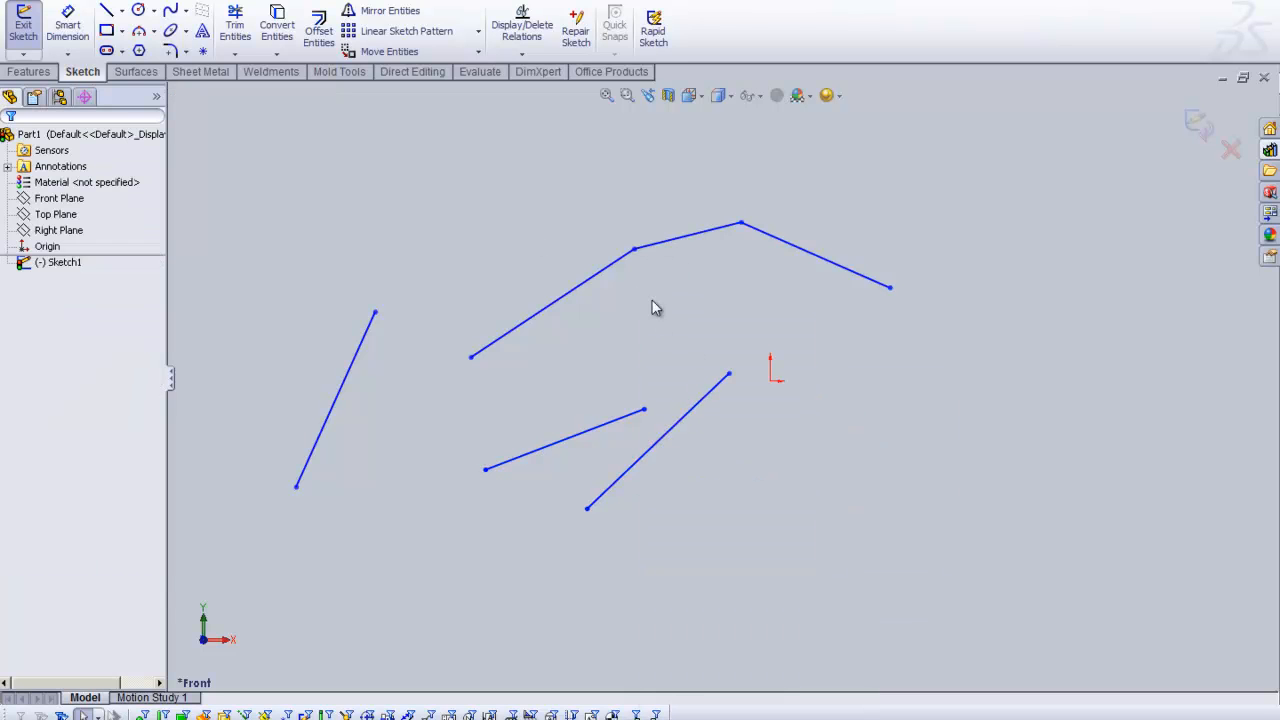
mouse_move(537, 198)
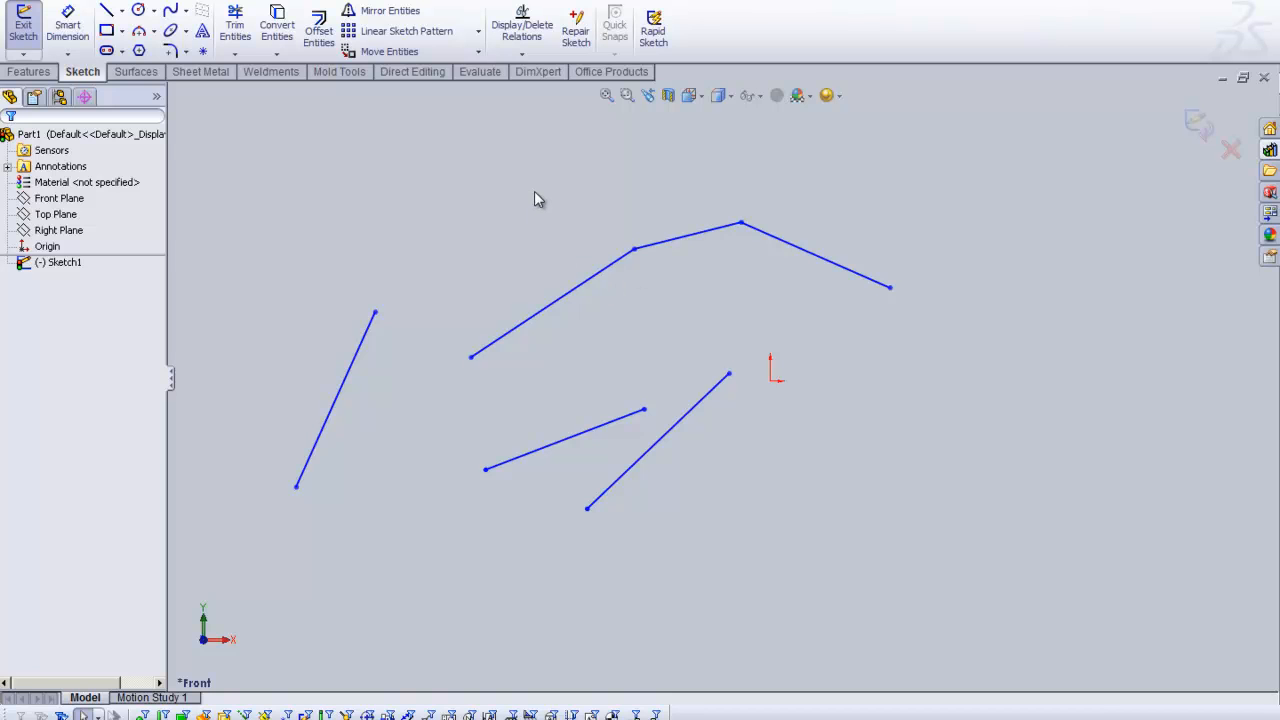
mouse_move(695, 245)
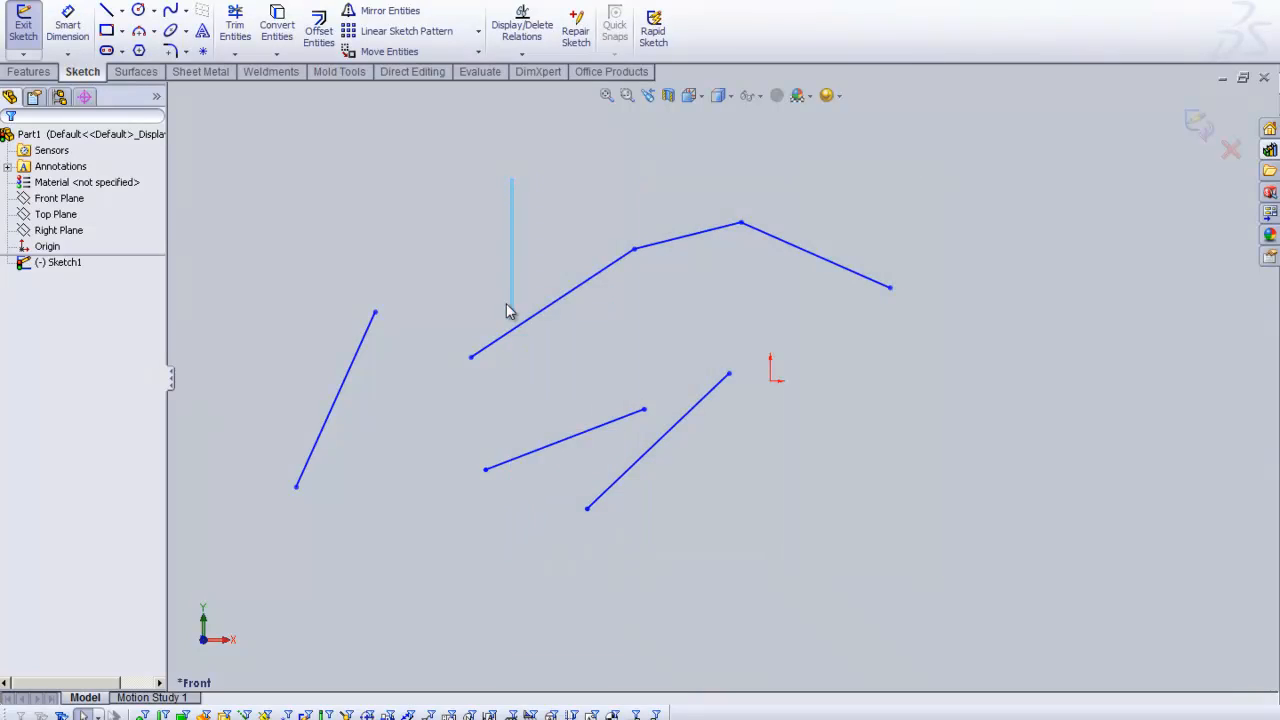
drag(510, 180, 740, 570)
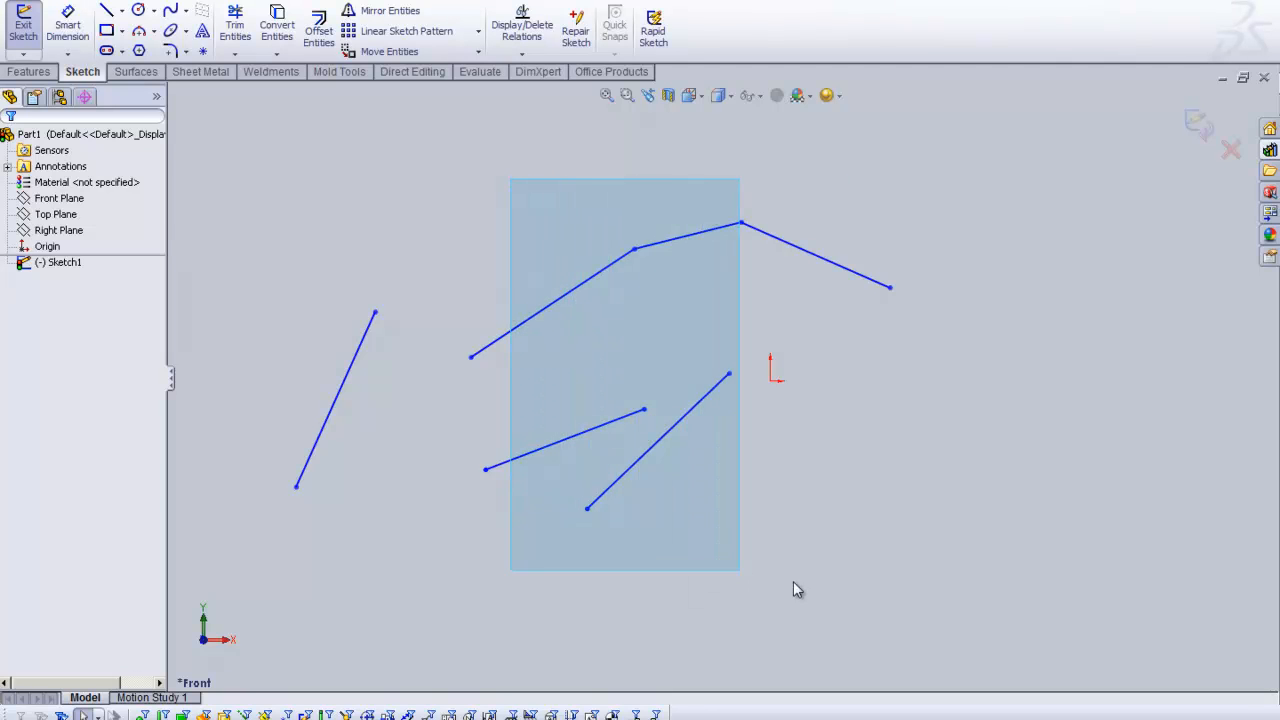